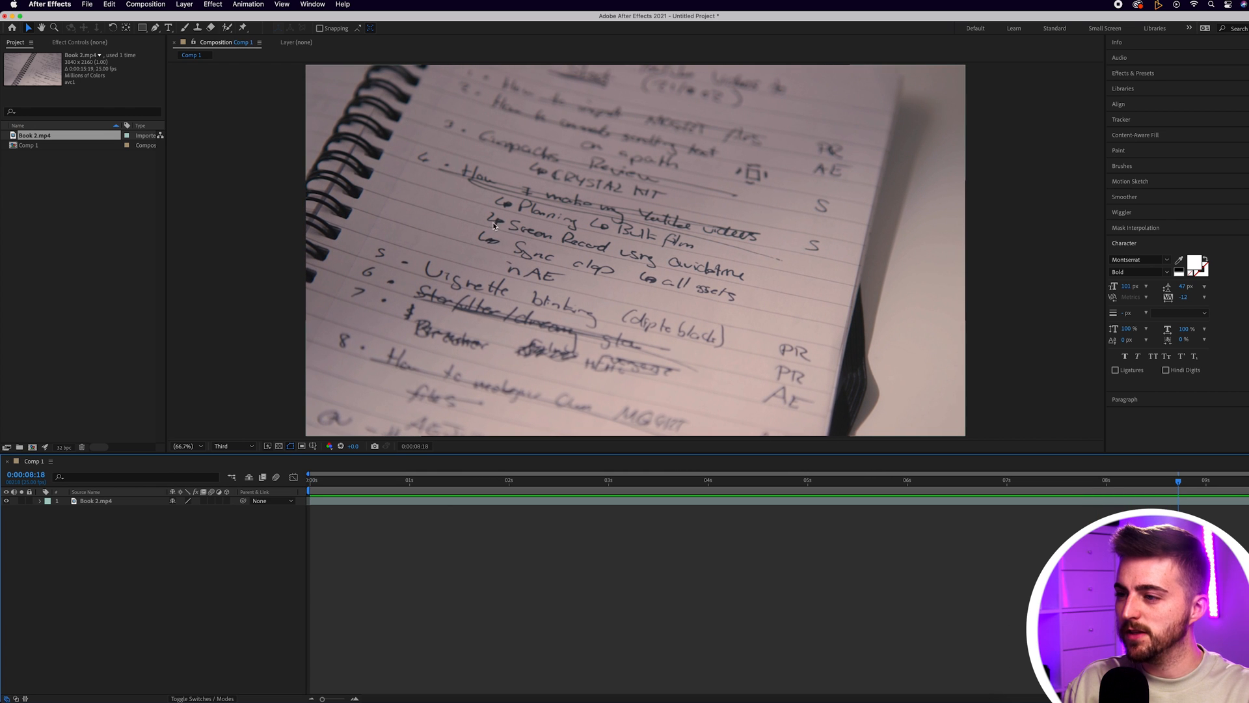
mouse_move(607, 257)
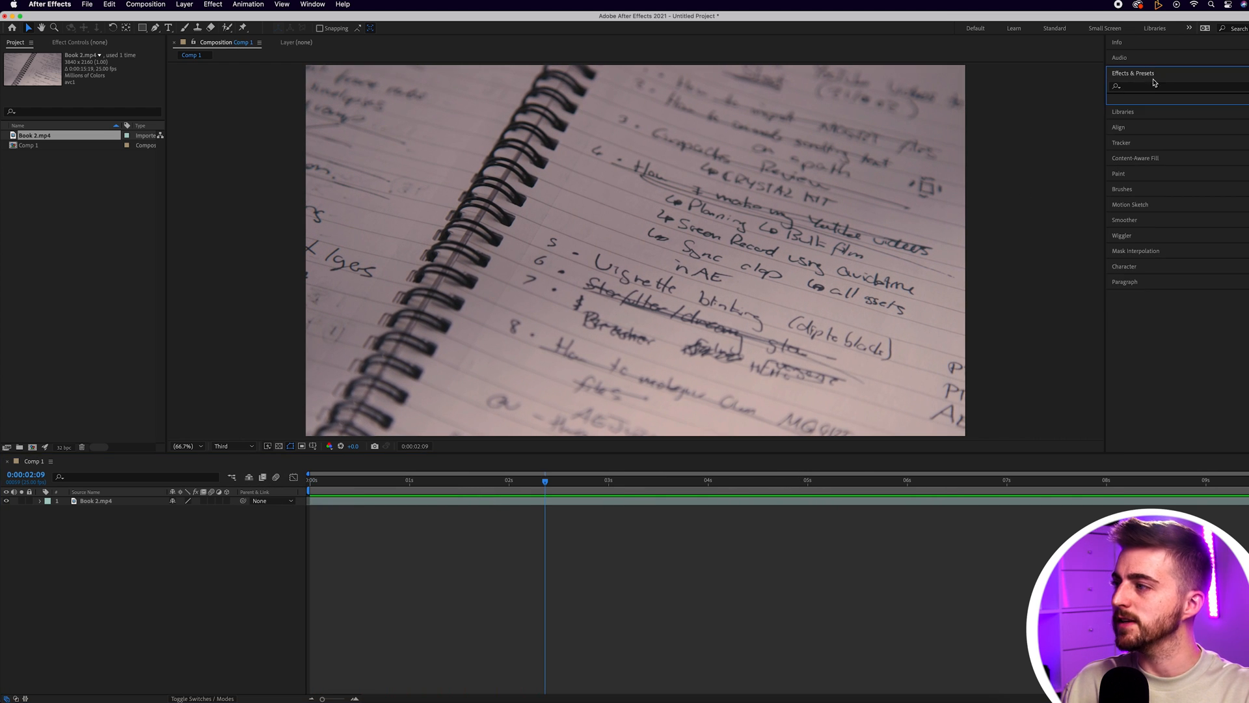
- Apply 3D Camera Tracker to Book 2.mp4 and let the camera solve finish
type("3d camera")
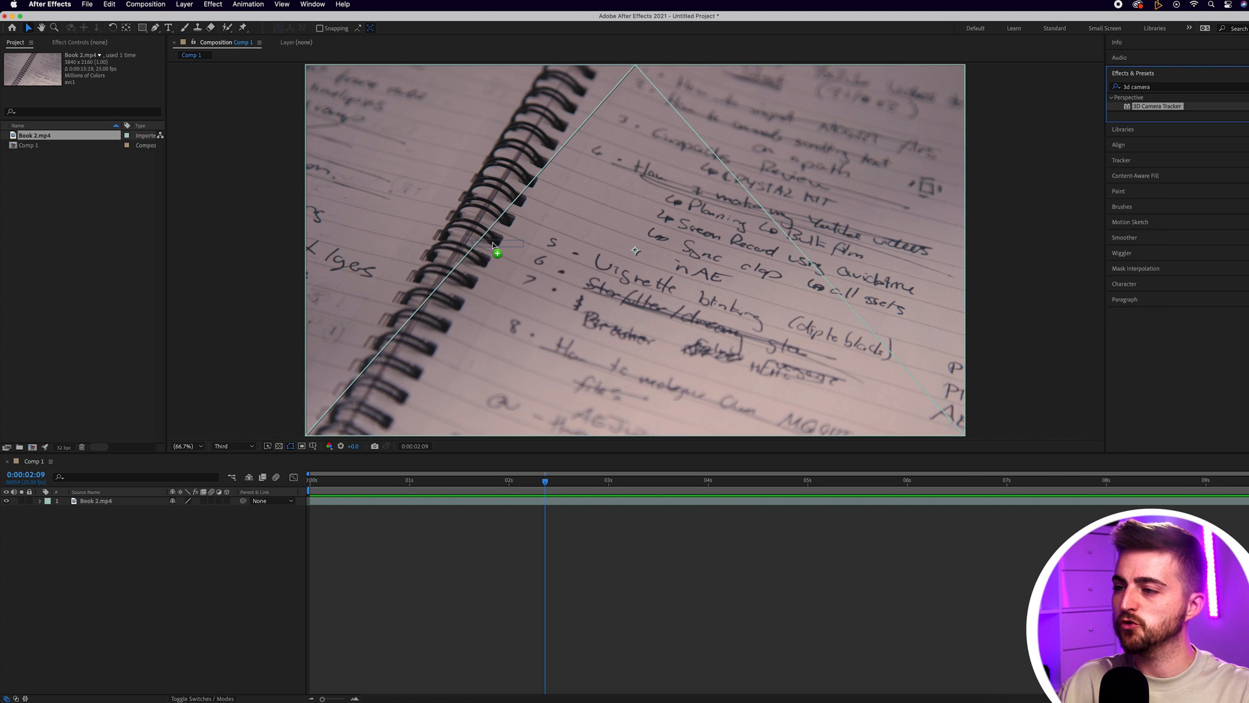
left_click(1156, 106)
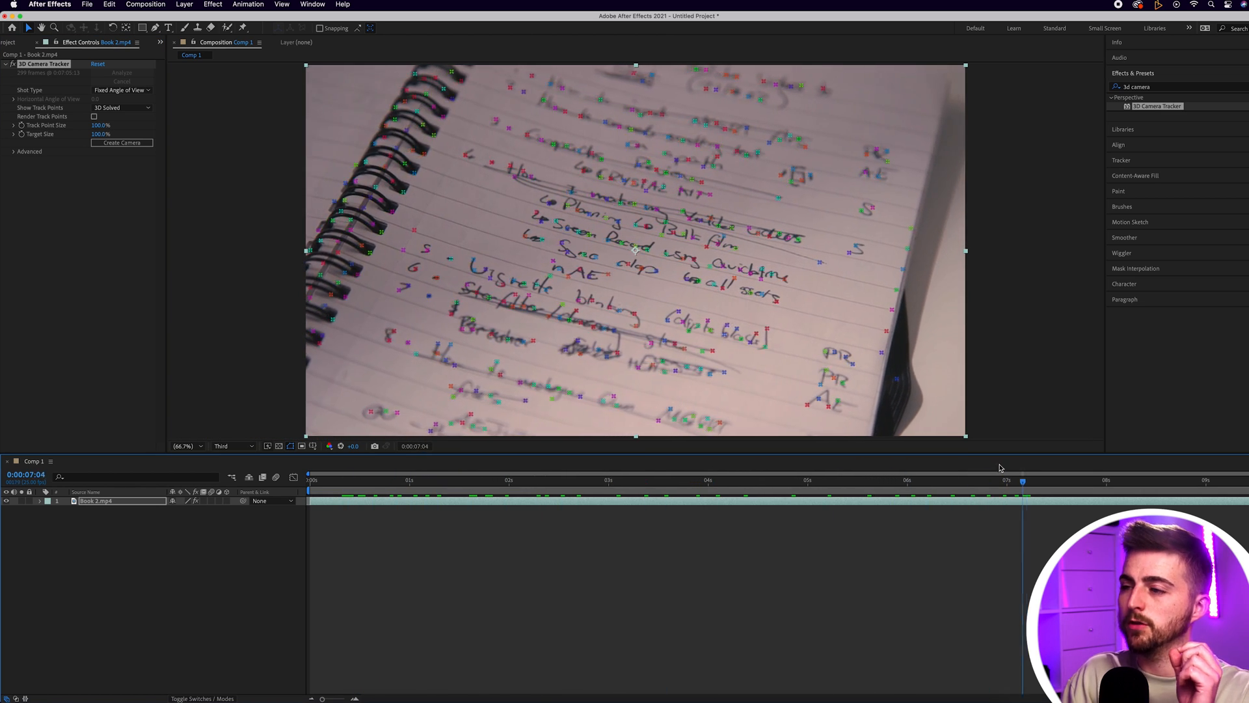
- Select track points on the handwritten notes and create a Track Null and 3D Tracker Camera
left_click(671, 479)
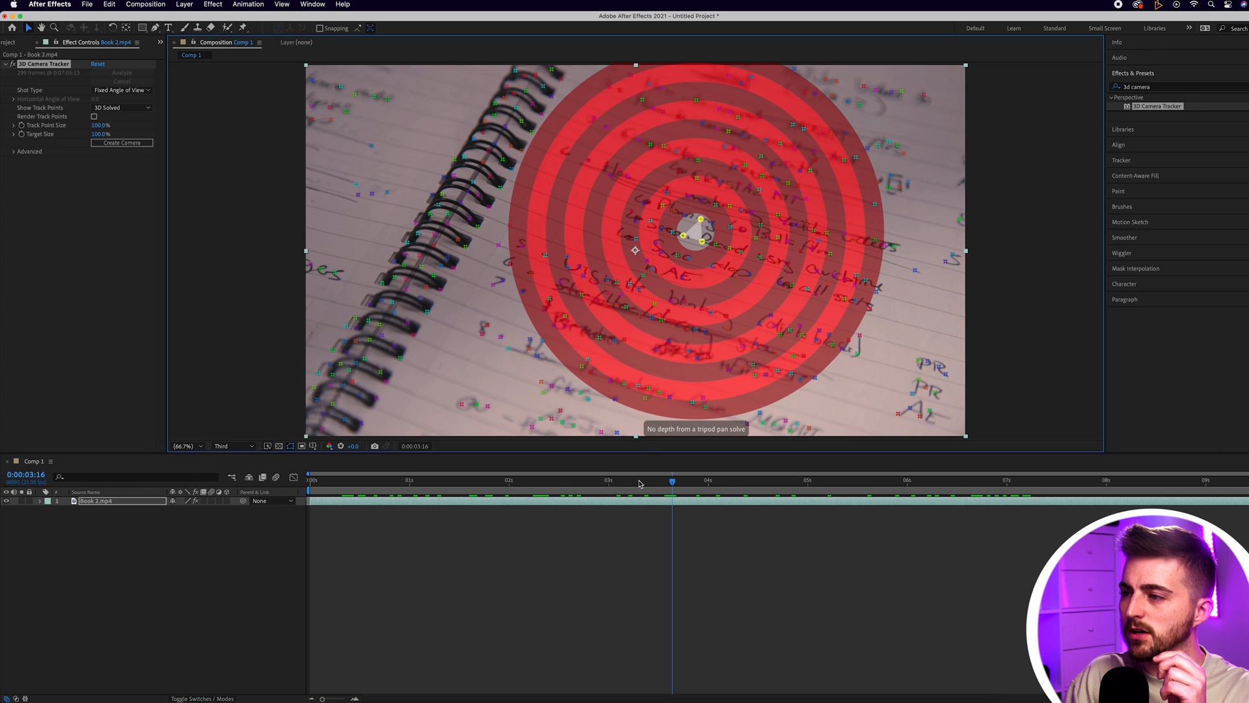
left_click(472, 481)
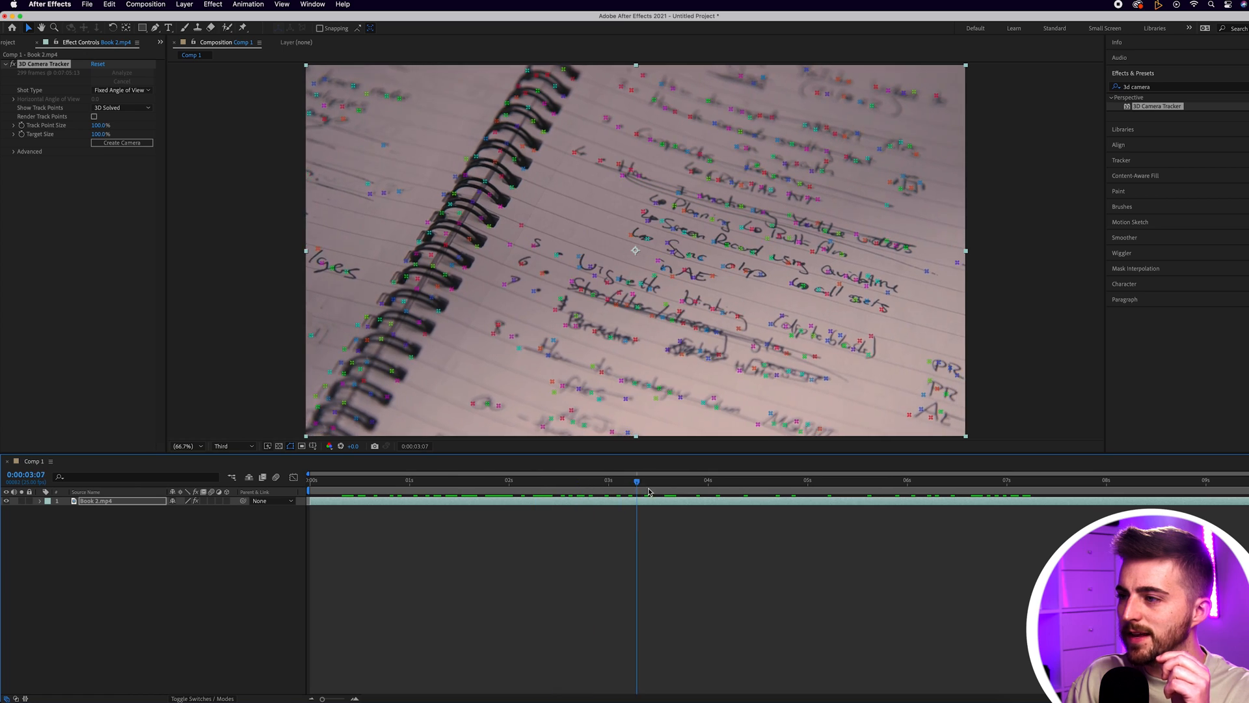
left_click(373, 479)
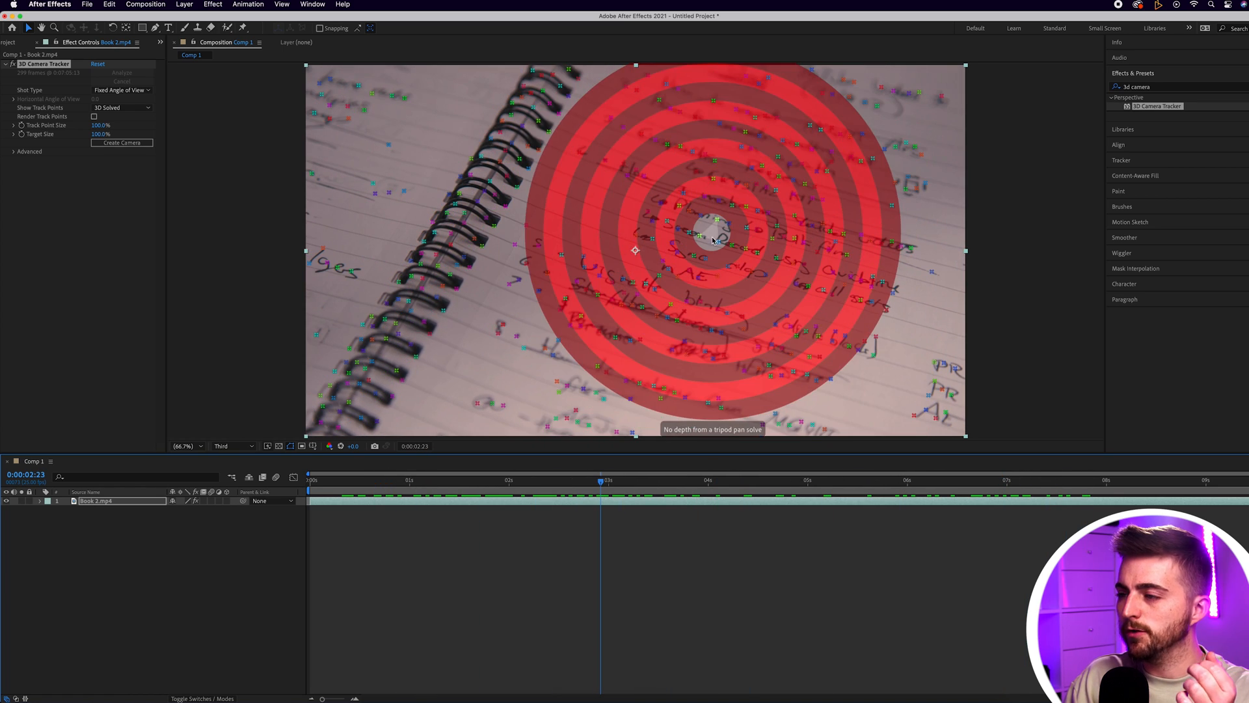
right_click(711, 235)
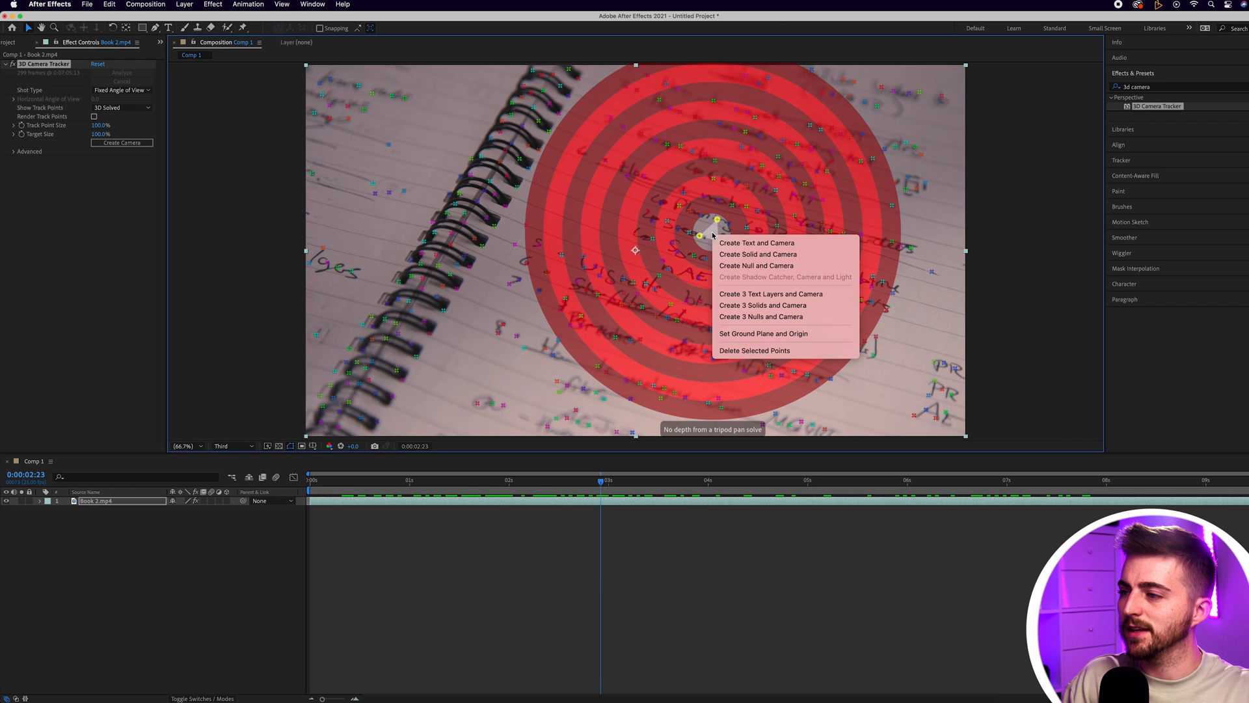
mouse_move(756, 265)
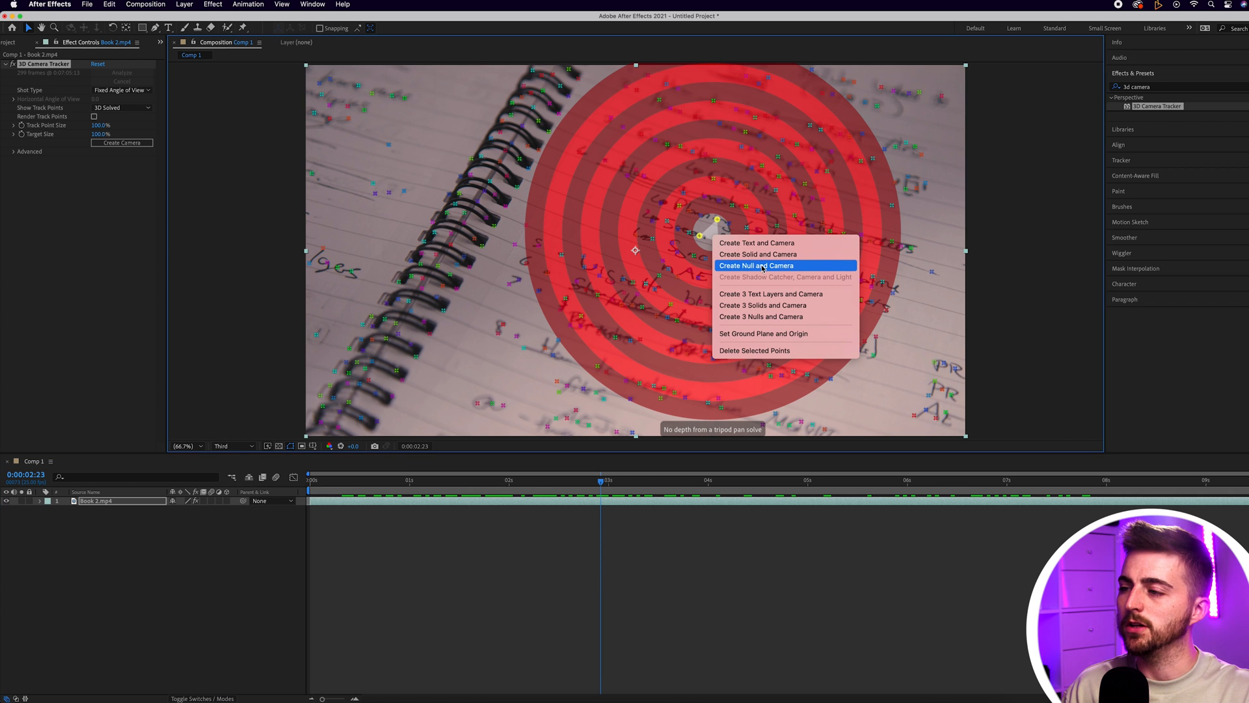
left_click(757, 265)
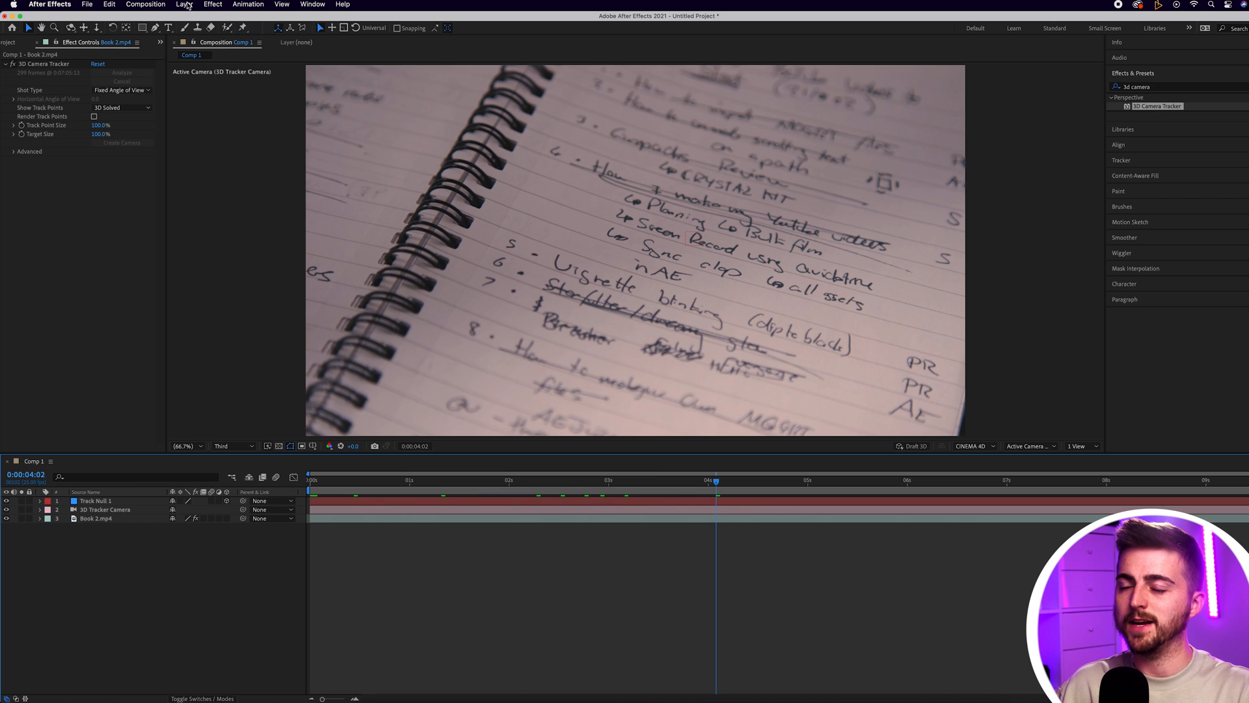
- Create a yellow full-frame solid via Layer > New > Solid and make it 3D
left_click(184, 5)
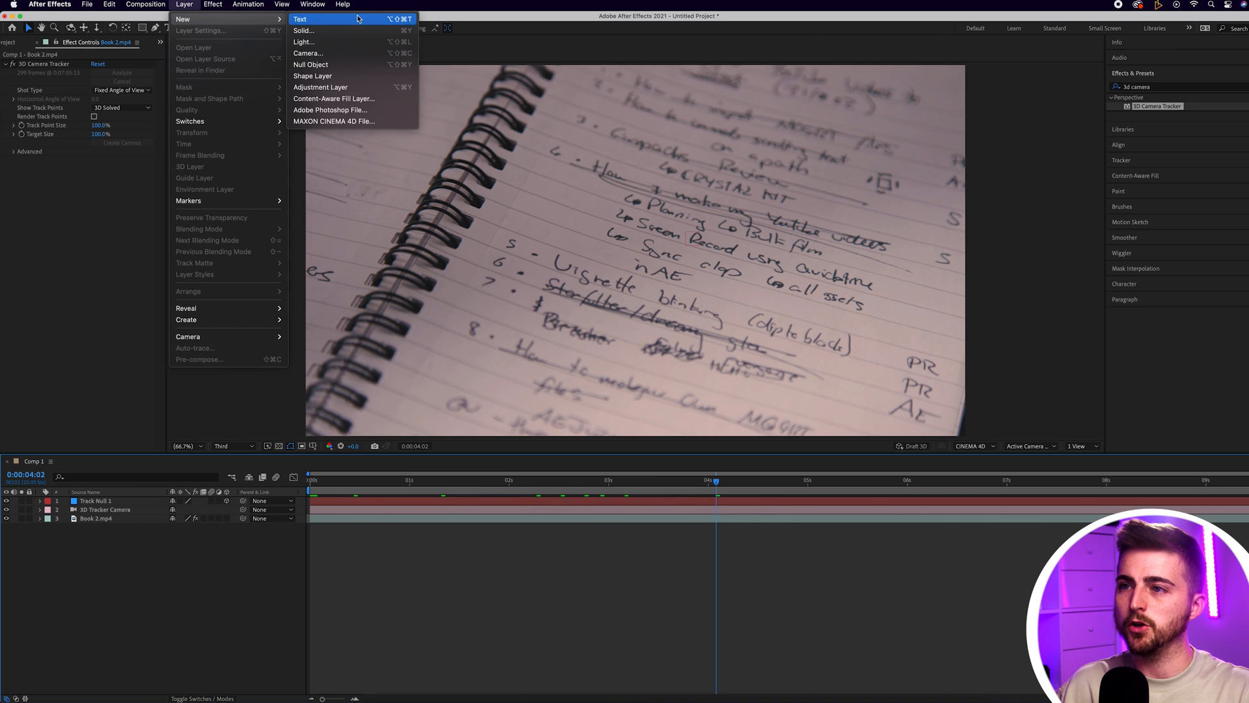
left_click(304, 31)
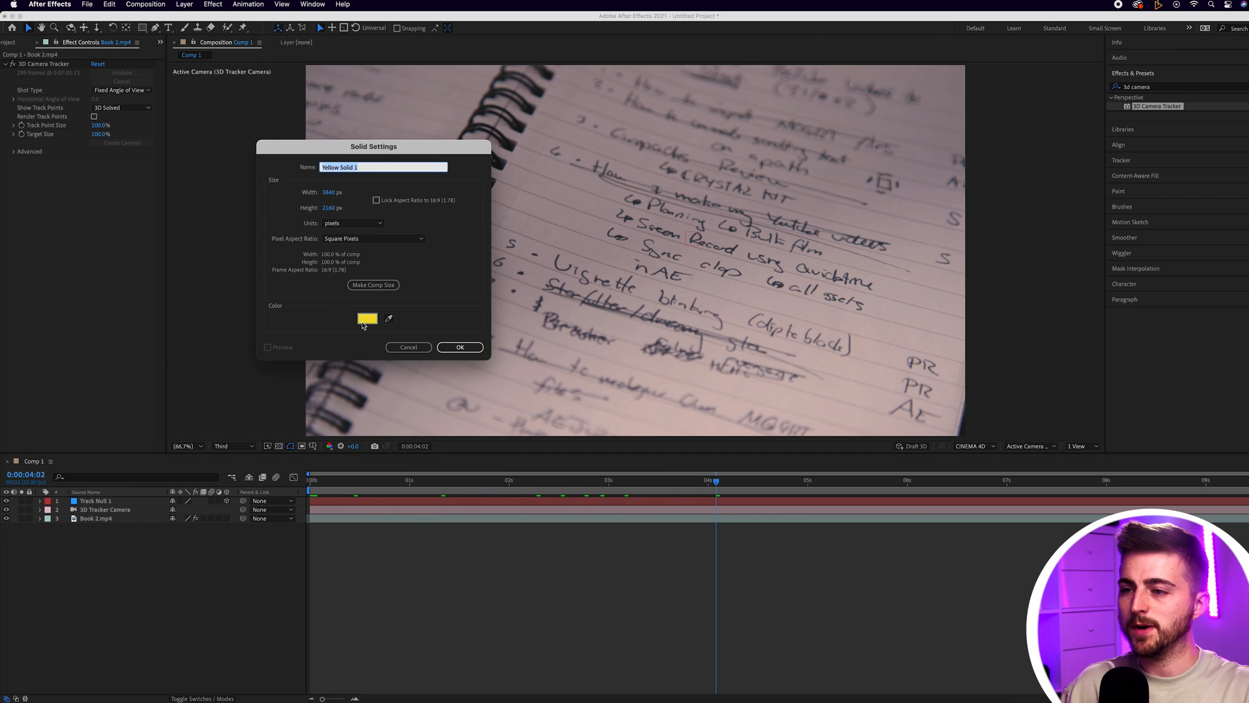
left_click(367, 318)
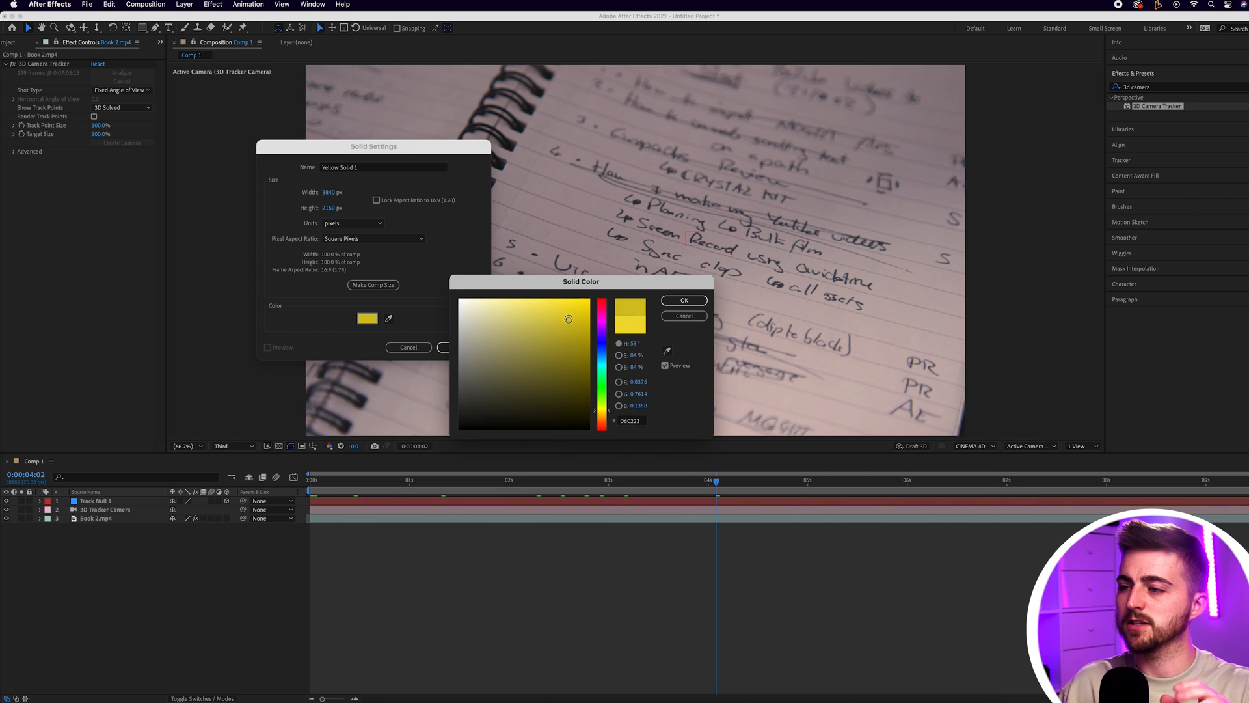
left_click(682, 300)
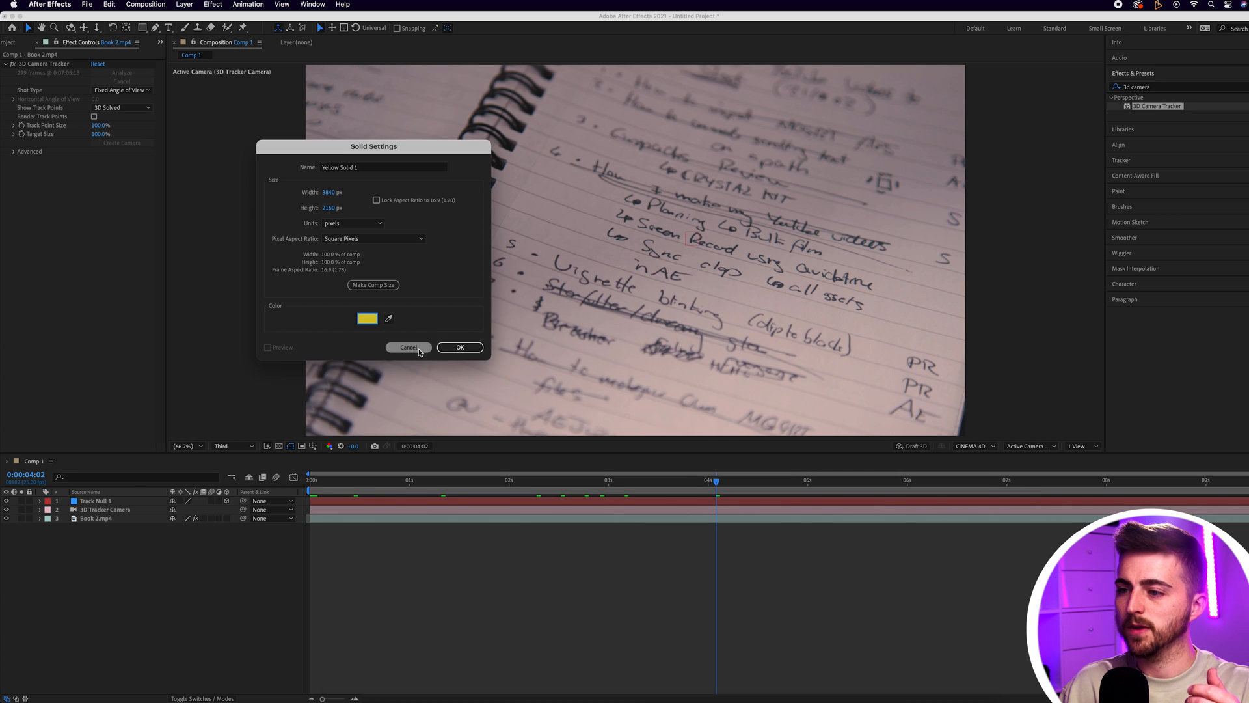
left_click(460, 347)
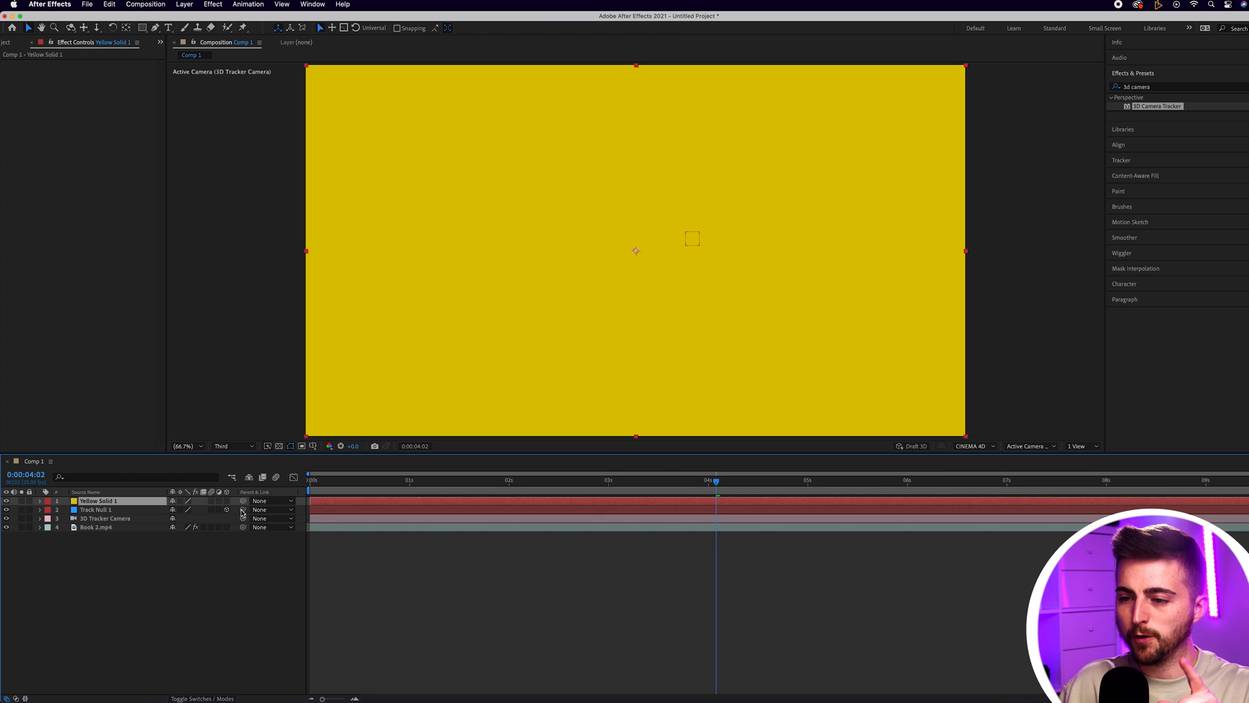
mouse_move(167, 572)
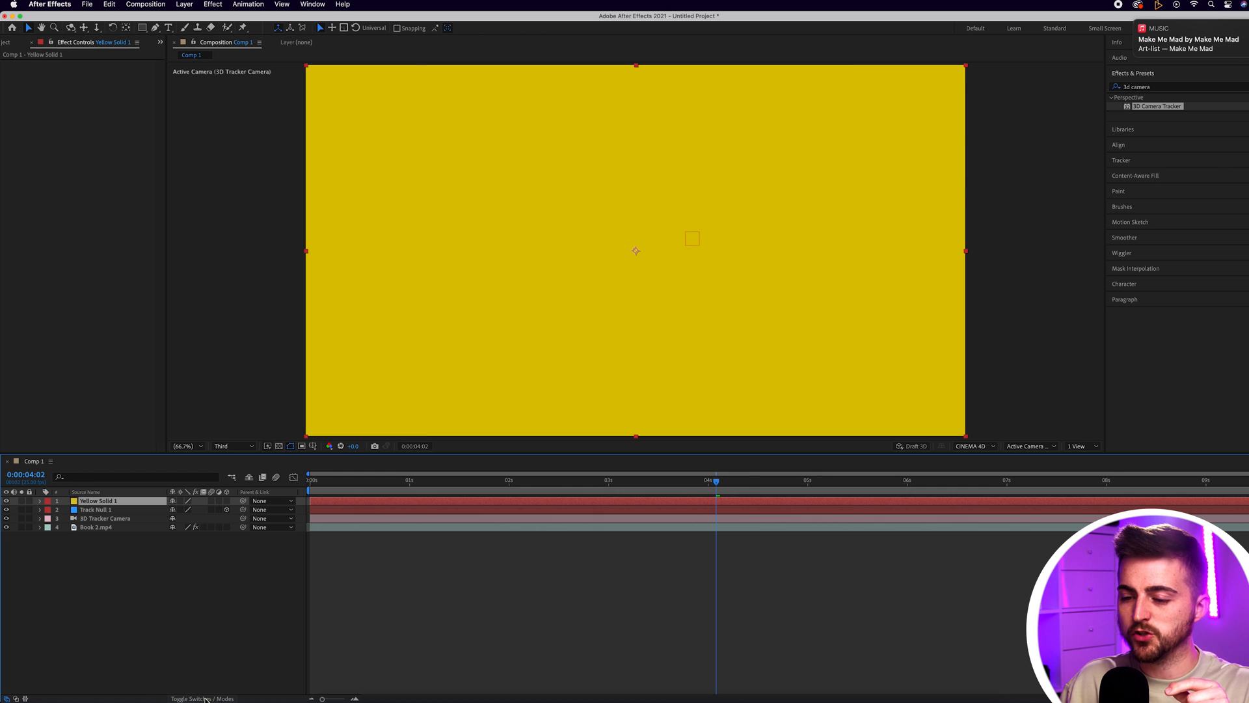
left_click(202, 699)
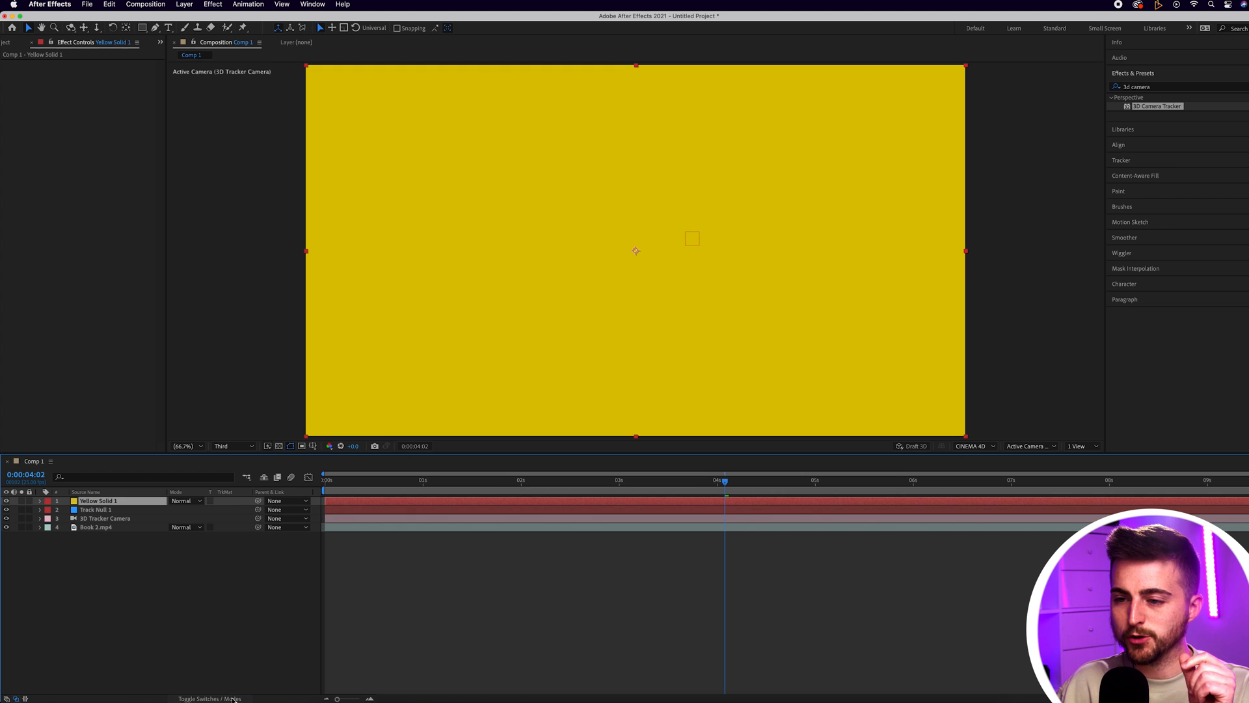
left_click(209, 699)
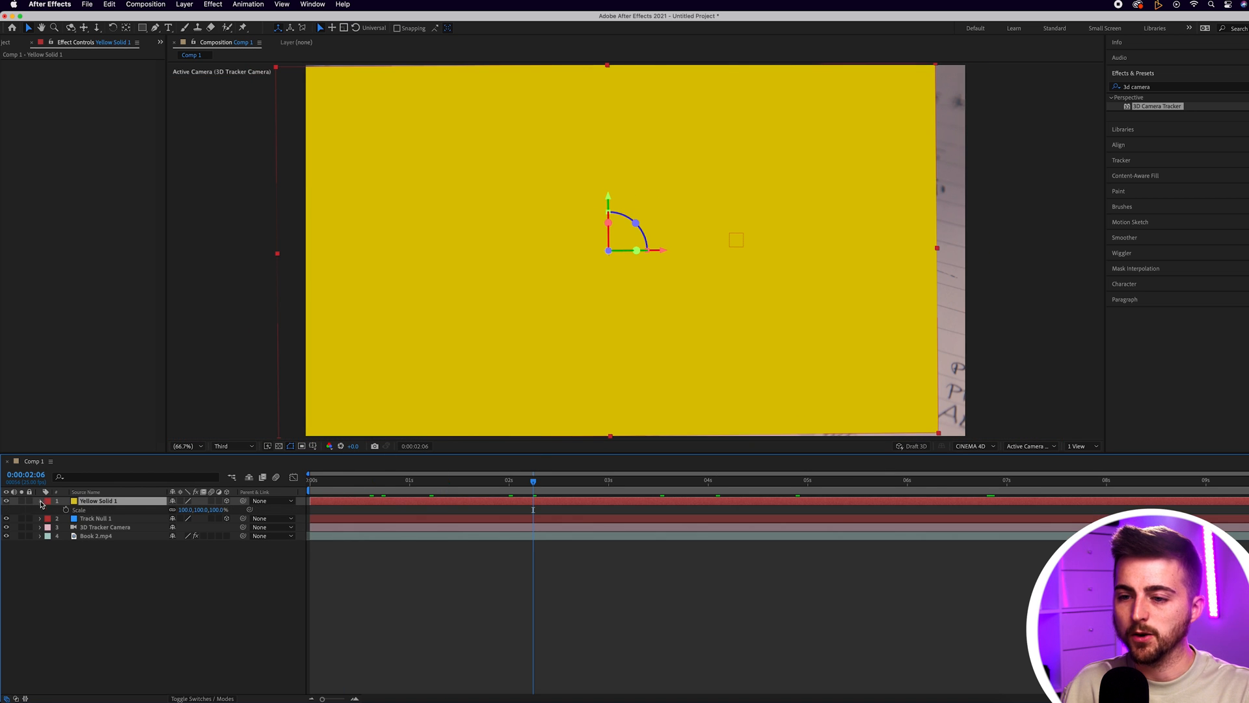
left_click(41, 500)
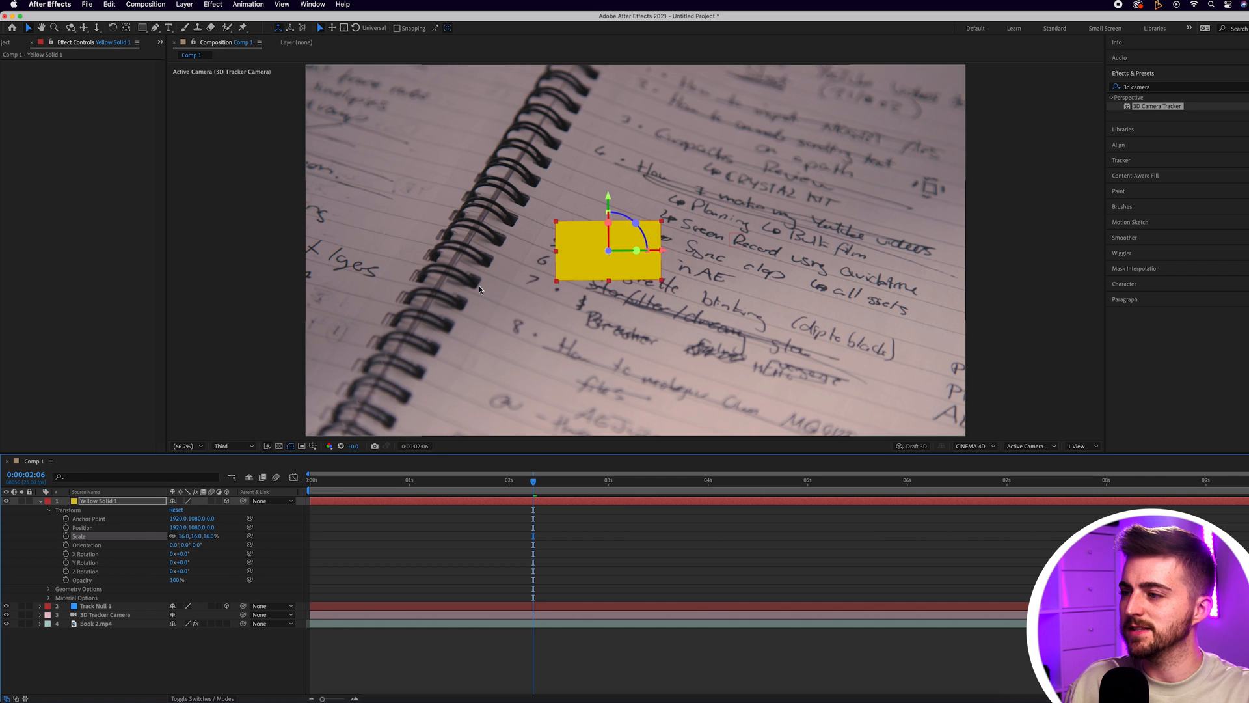
mouse_move(792, 259)
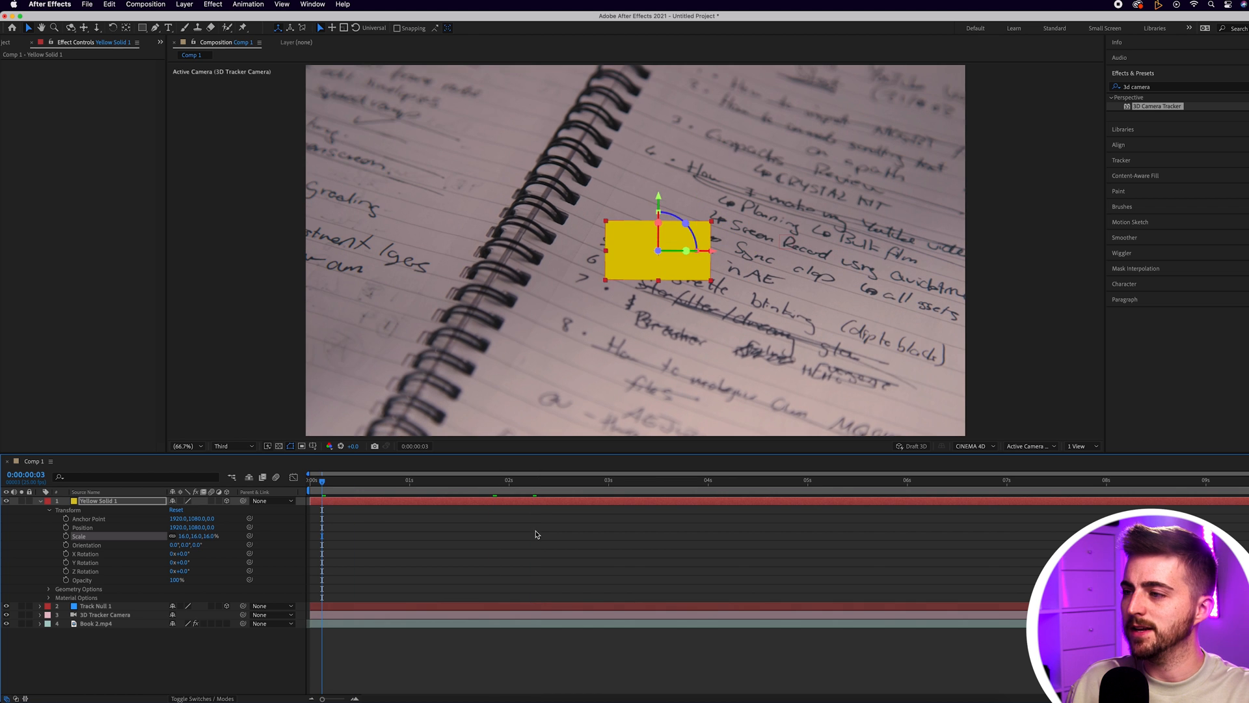
left_click(995, 480)
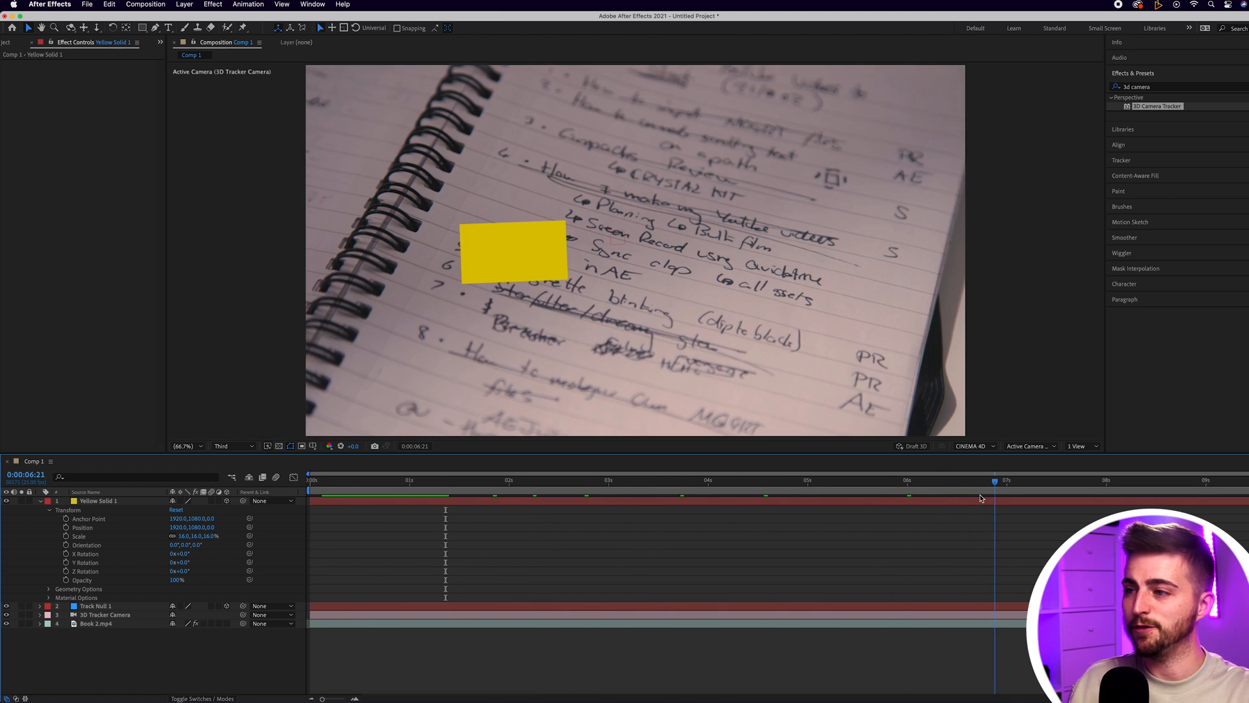
left_click(565, 479)
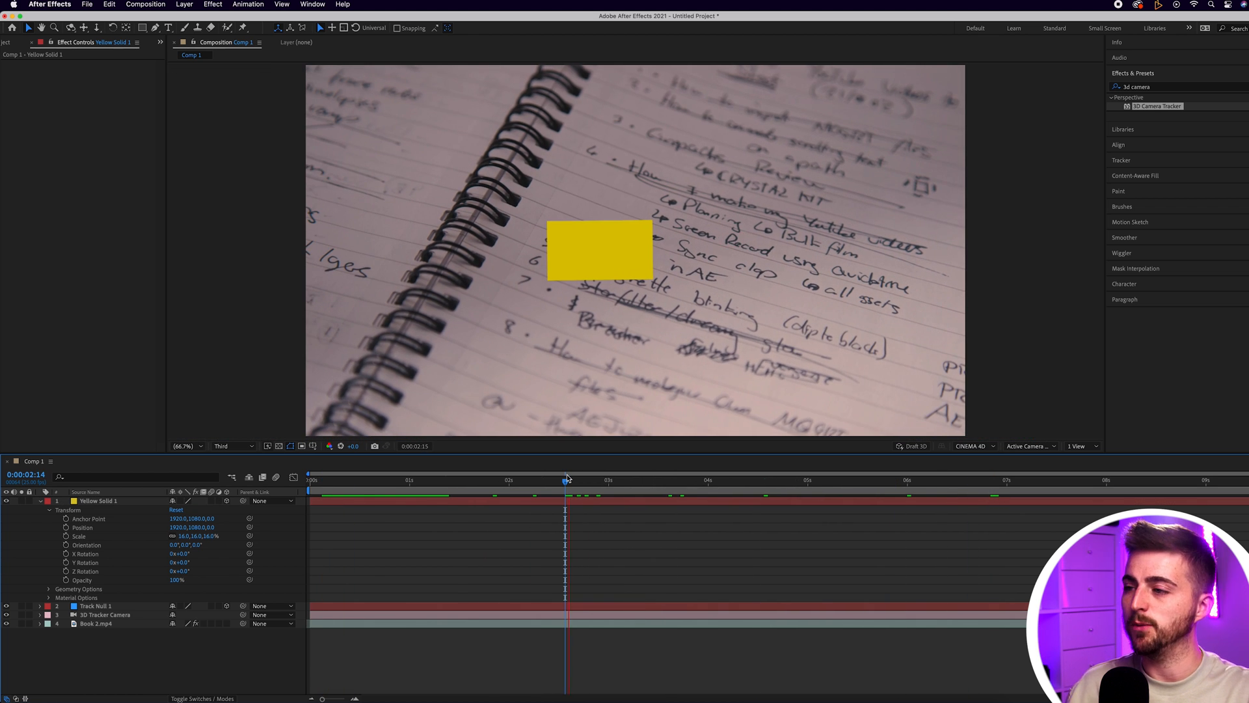
left_click(607, 480)
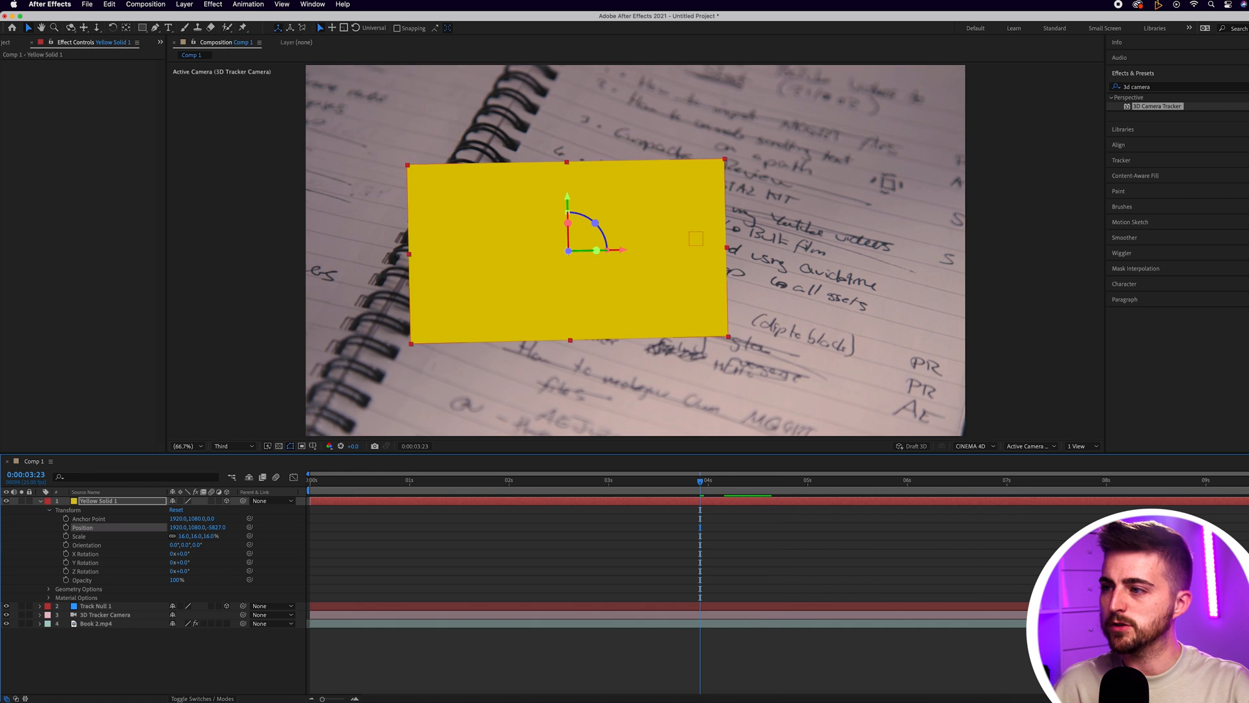
left_click(608, 480)
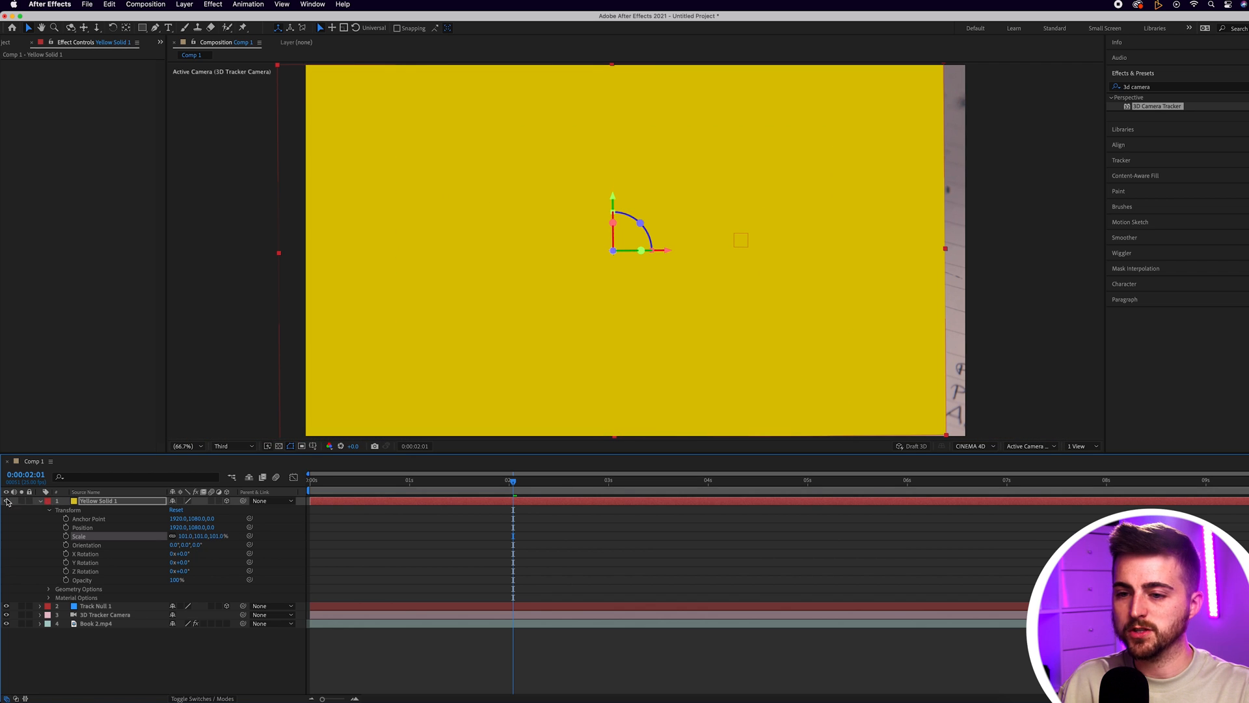
- Hide the yellow solid and draw a closed Pen mask around the handwritten line
left_click(7, 501)
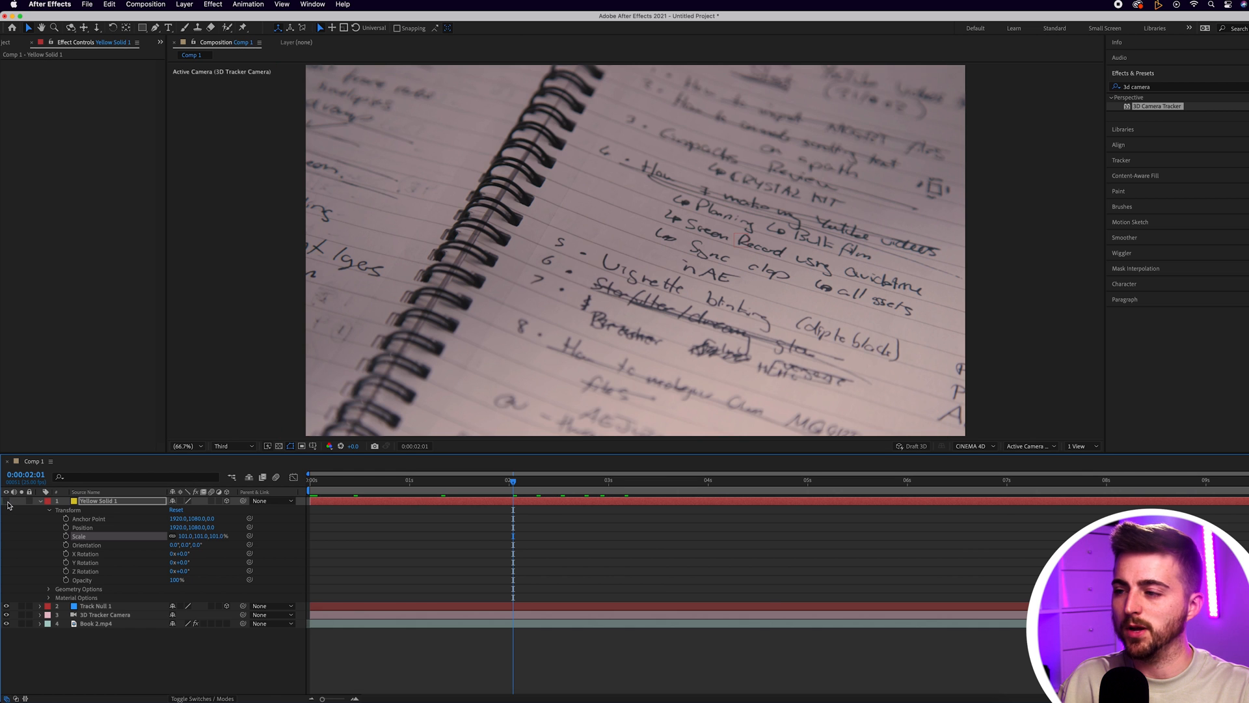
left_click(696, 480)
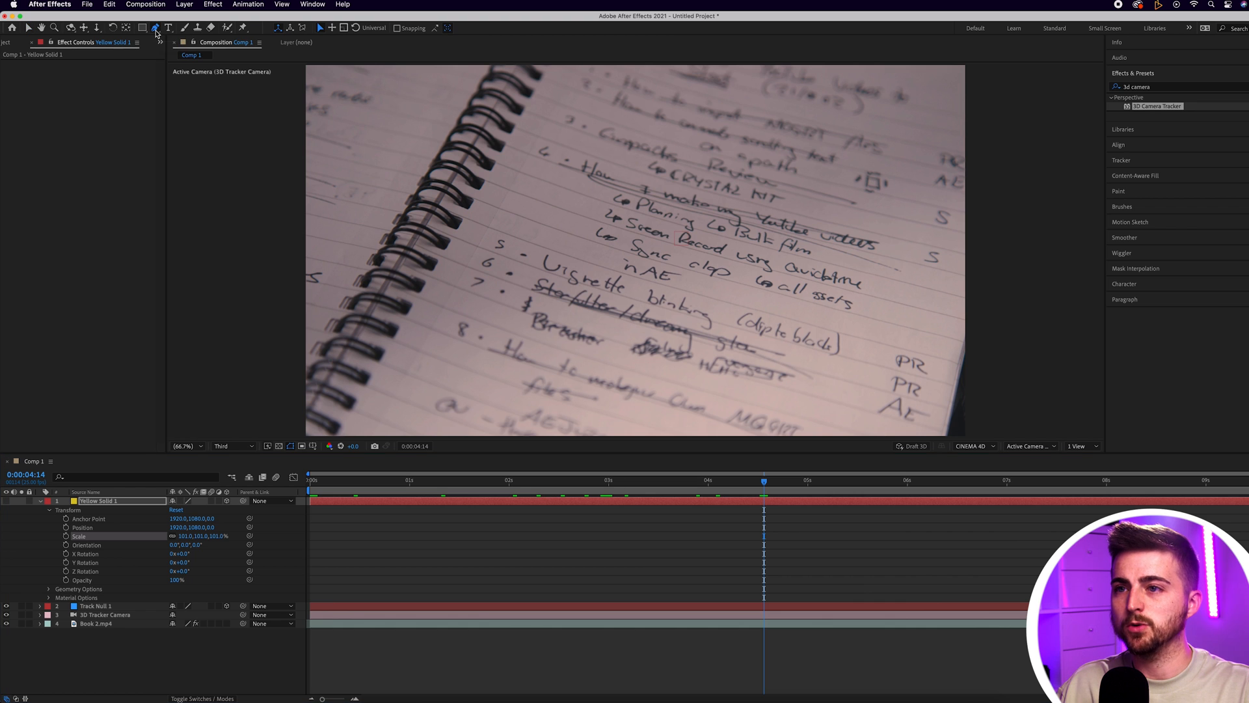
left_click(157, 28)
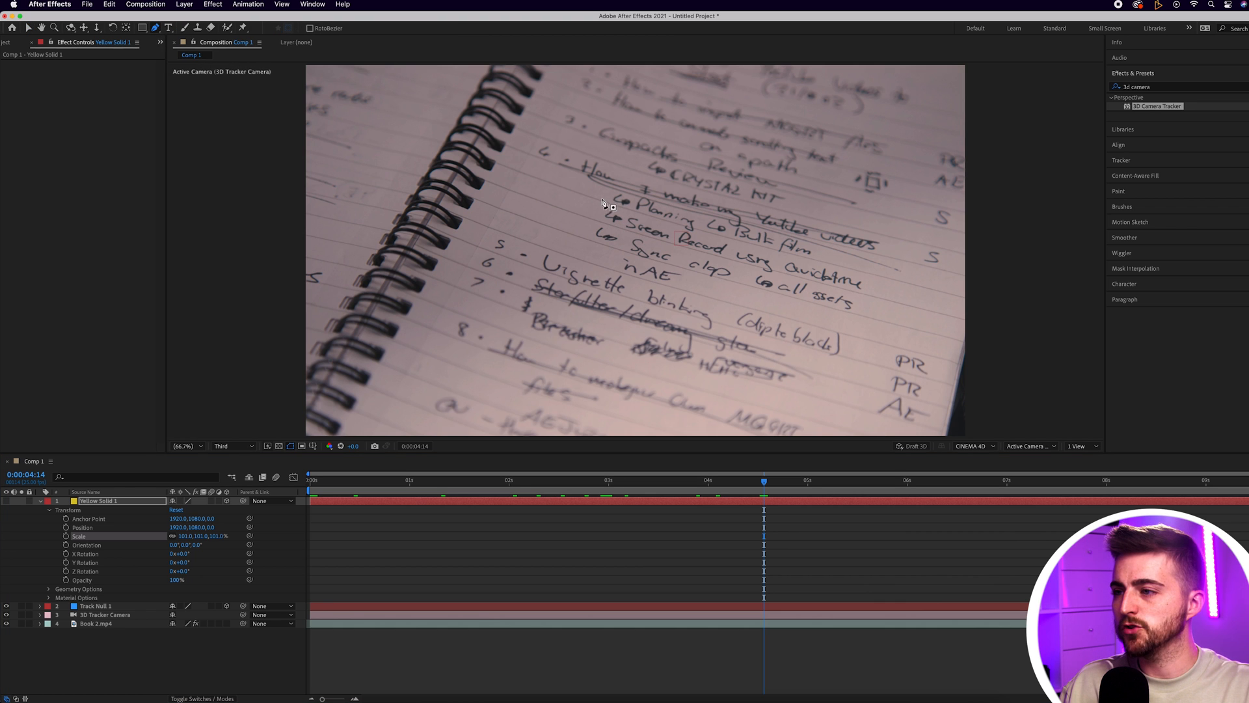
left_click(190, 445)
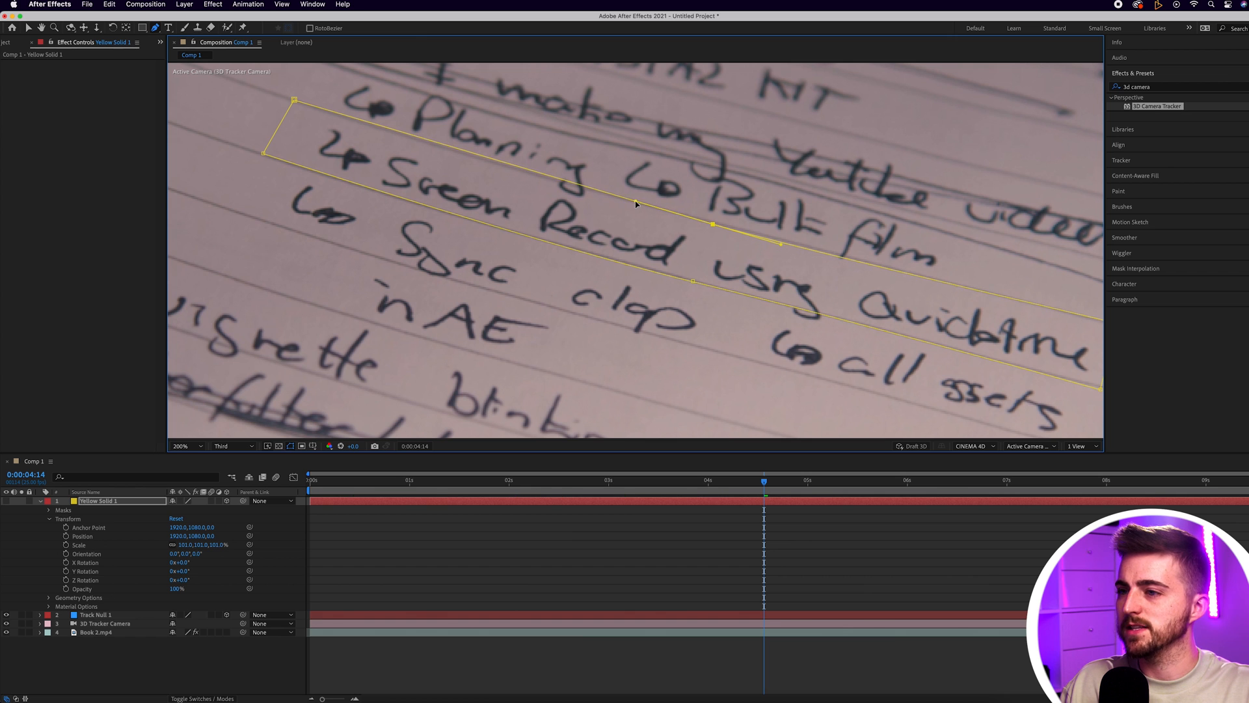
left_click(186, 445)
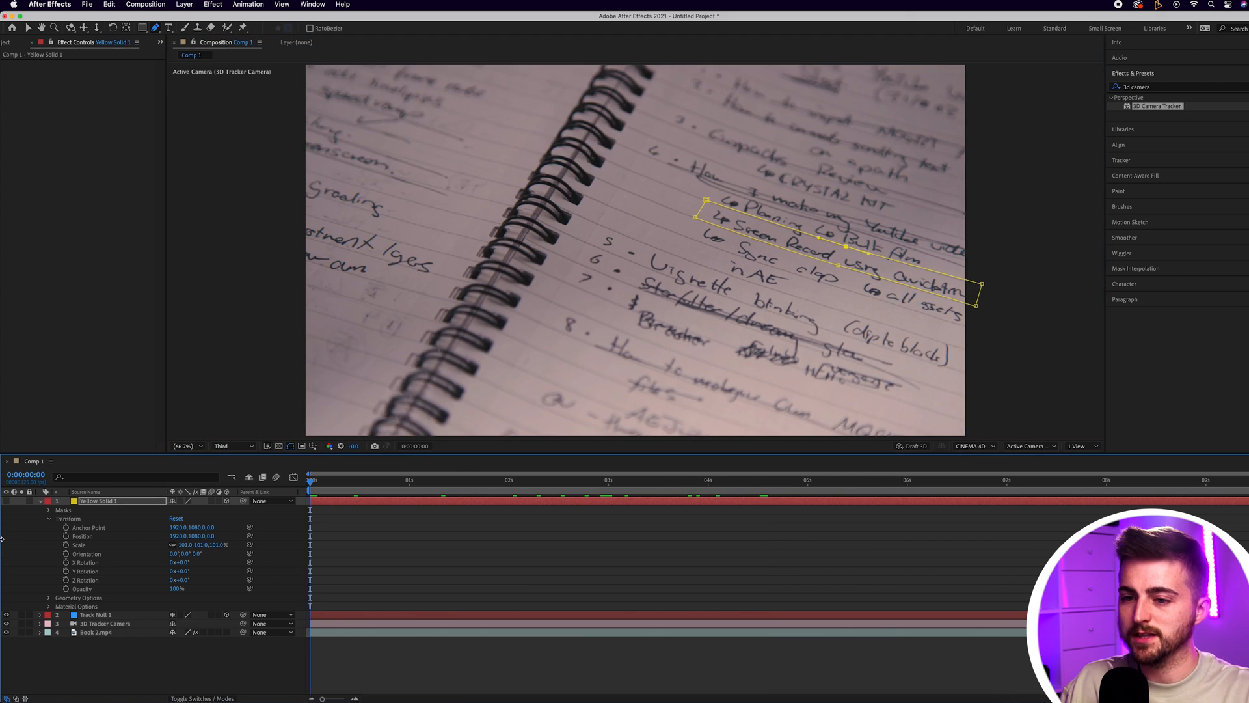
left_click(429, 481)
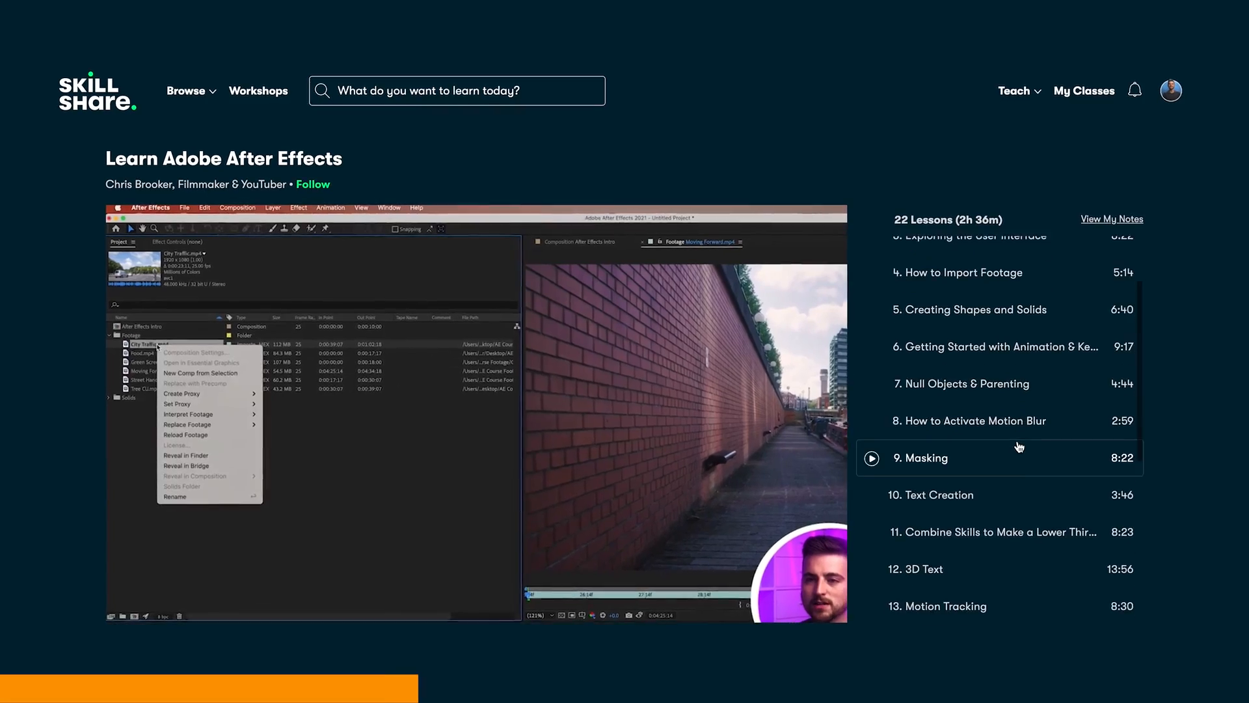
- Scroll through the Learn Adobe After Effects lesson list on Skillshare
scroll("down", 3)
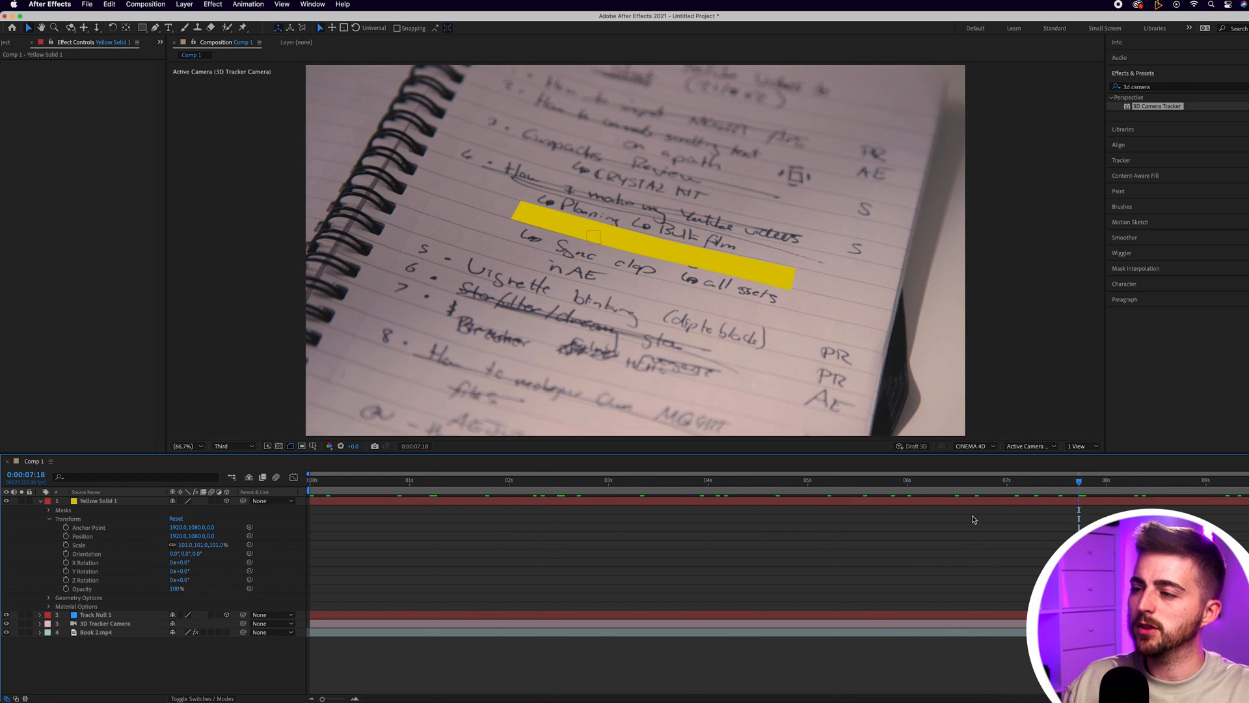
- Set the Yellow Solid's opacity to 12% and scrub the timeline to check tracking
left_click(788, 479)
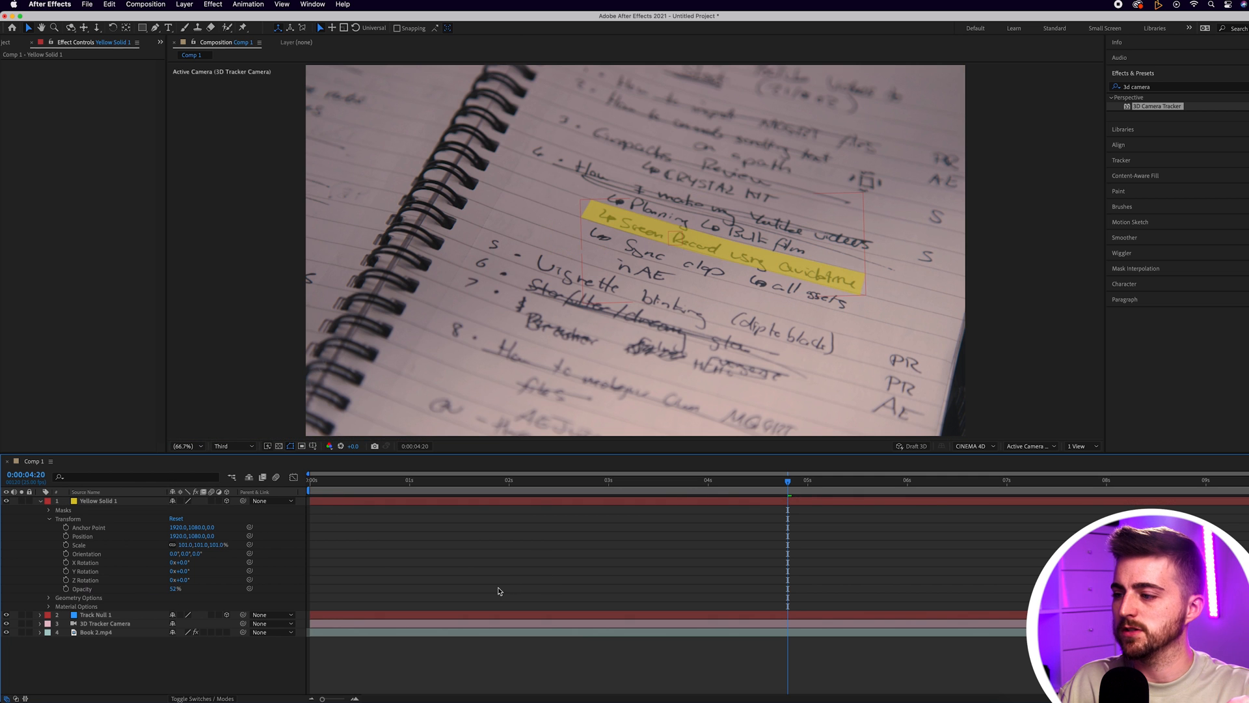
left_click(605, 482)
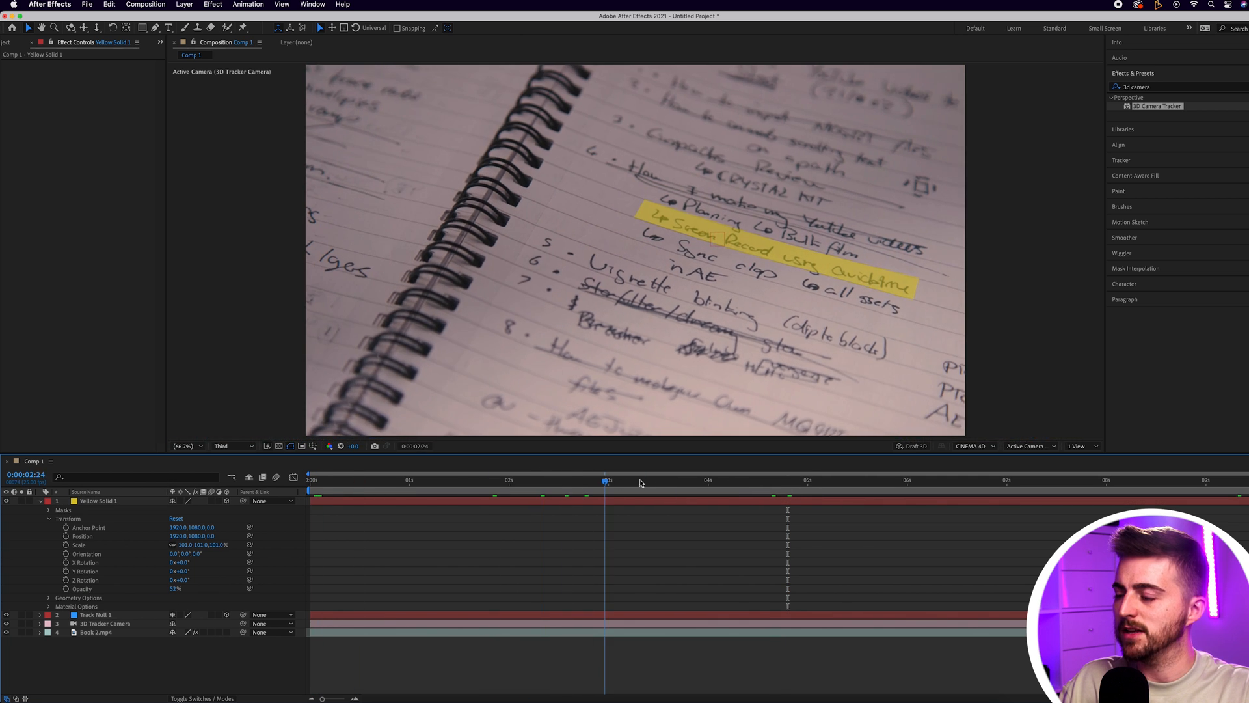
left_click(1185, 480)
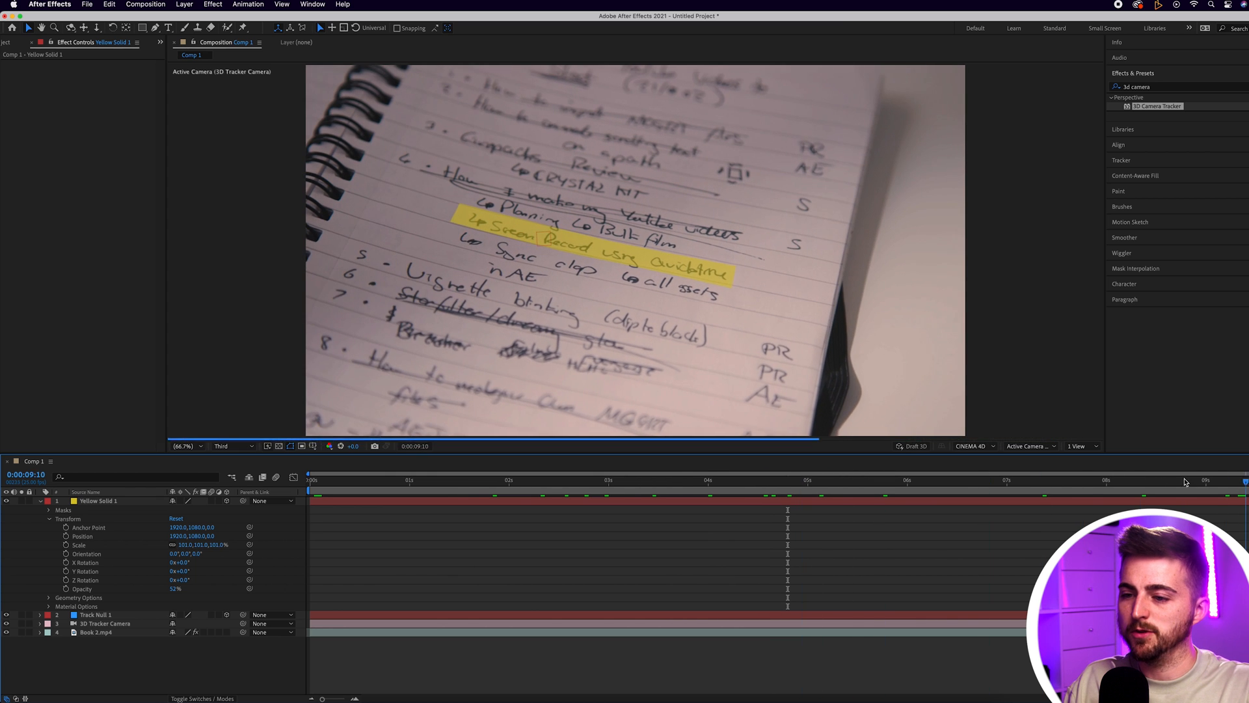
left_click(684, 479)
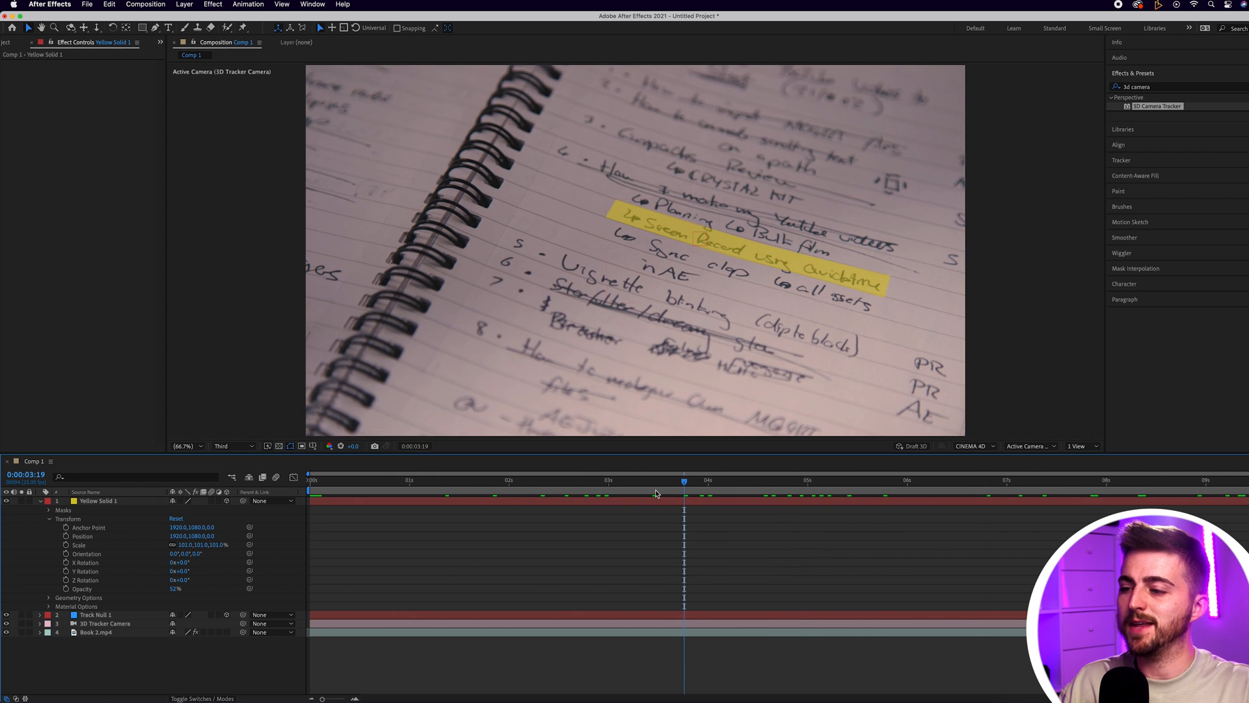
left_click(983, 479)
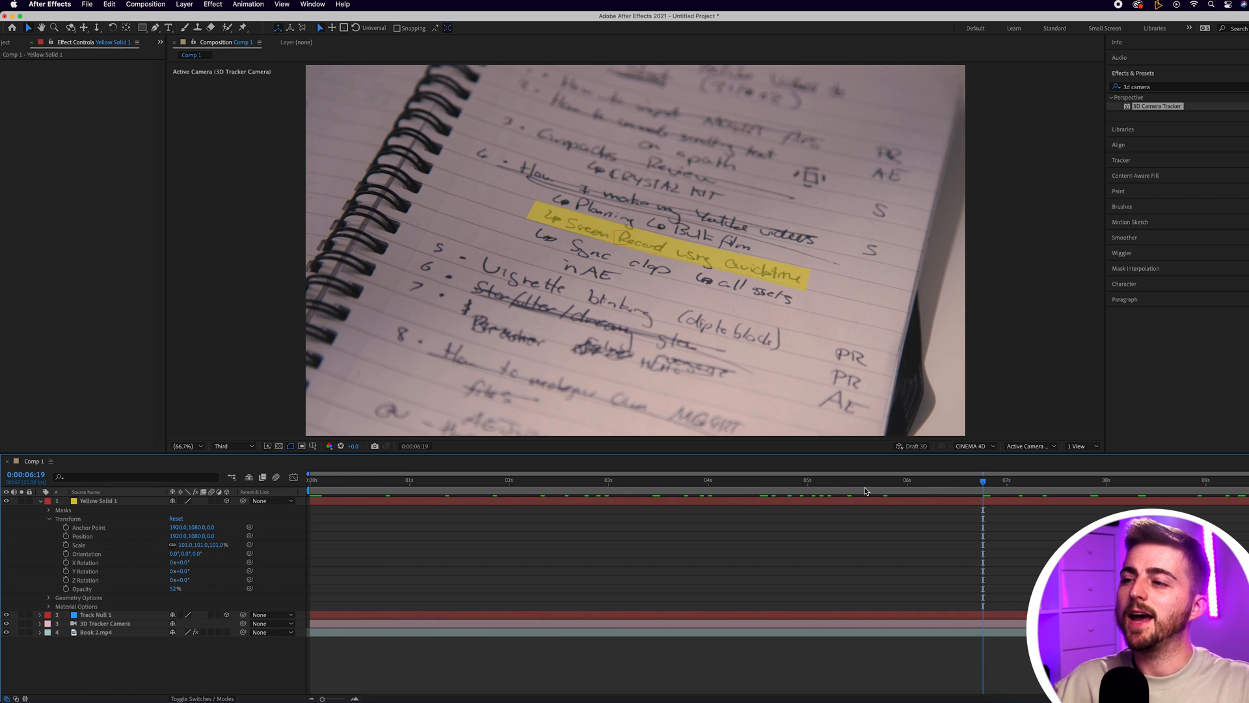
mouse_move(860, 489)
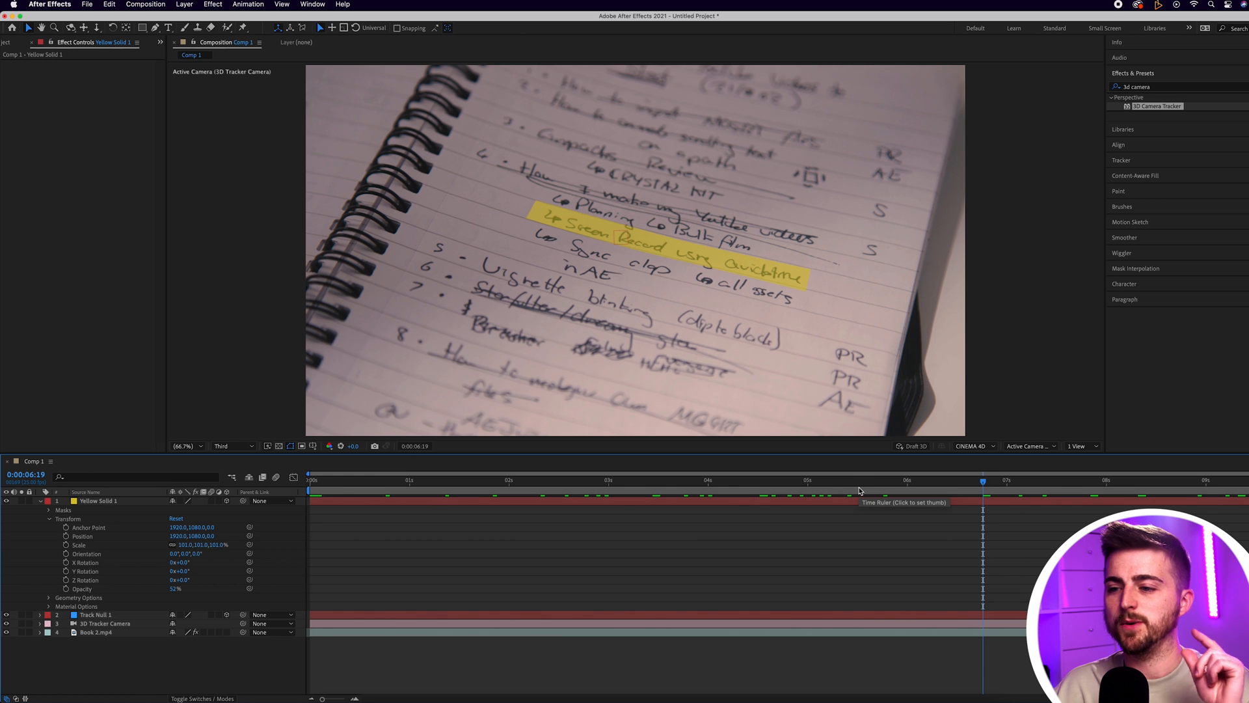
- Expand Mask 1 on the yellow solid and start keyframing its Mask Path
left_click(516, 480)
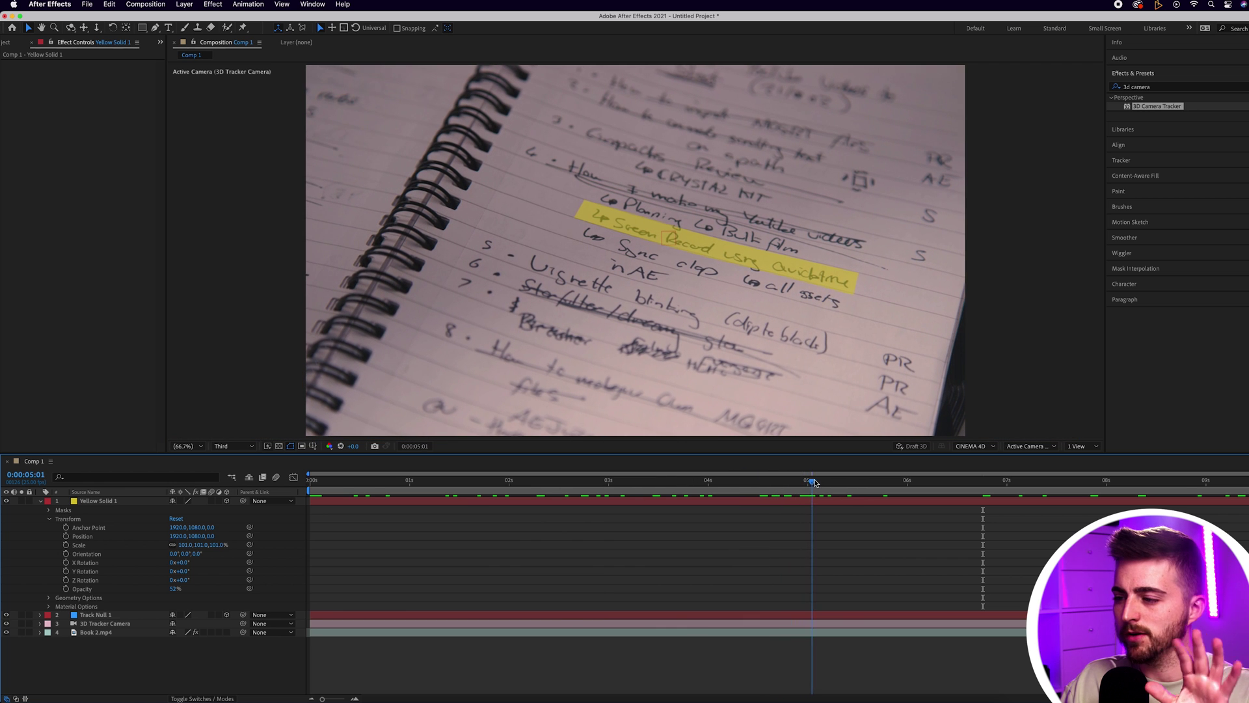
left_click(815, 482)
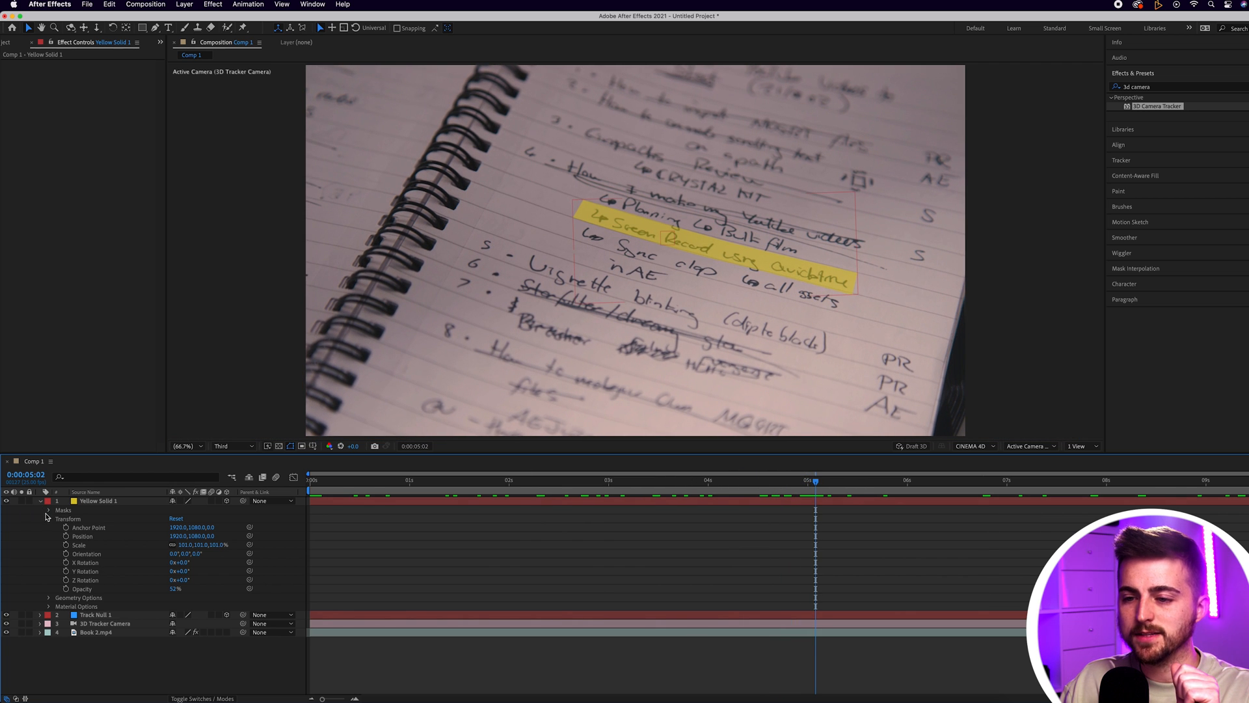
left_click(49, 510)
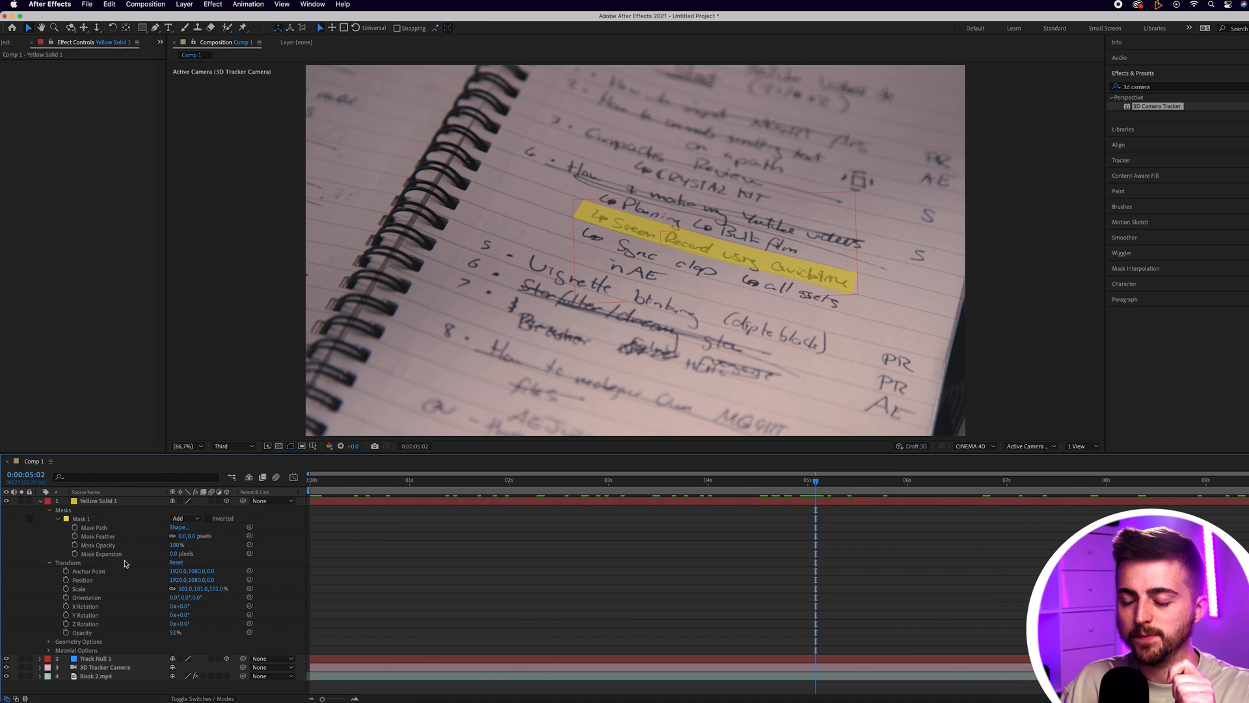
left_click(93, 526)
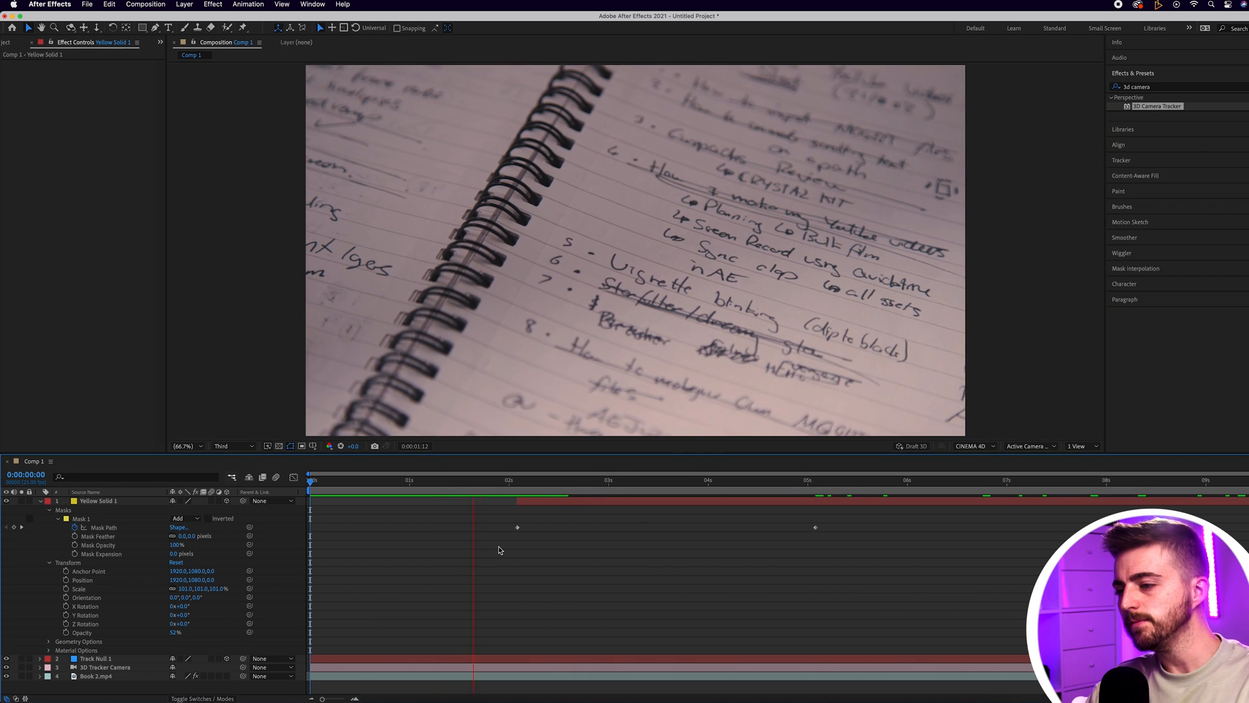
- Scrub through the highlighter wipe to preview the mask animation
left_click(662, 479)
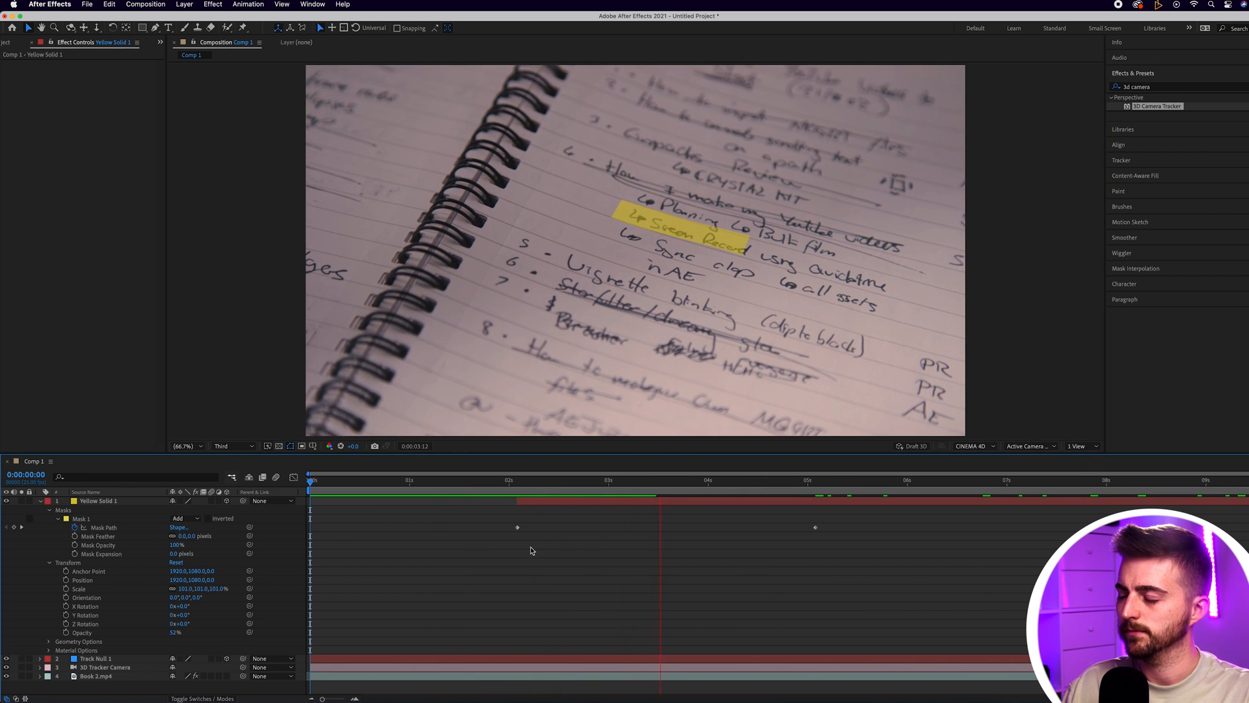
left_click(737, 479)
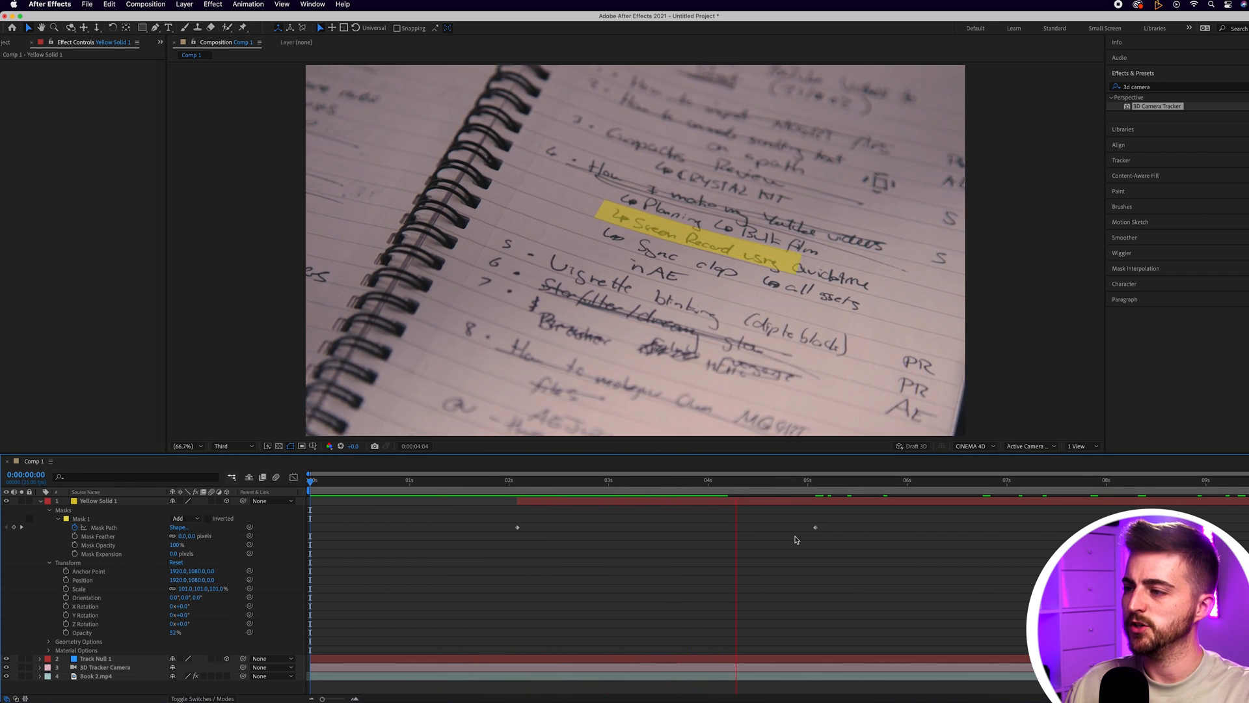
left_click(807, 479)
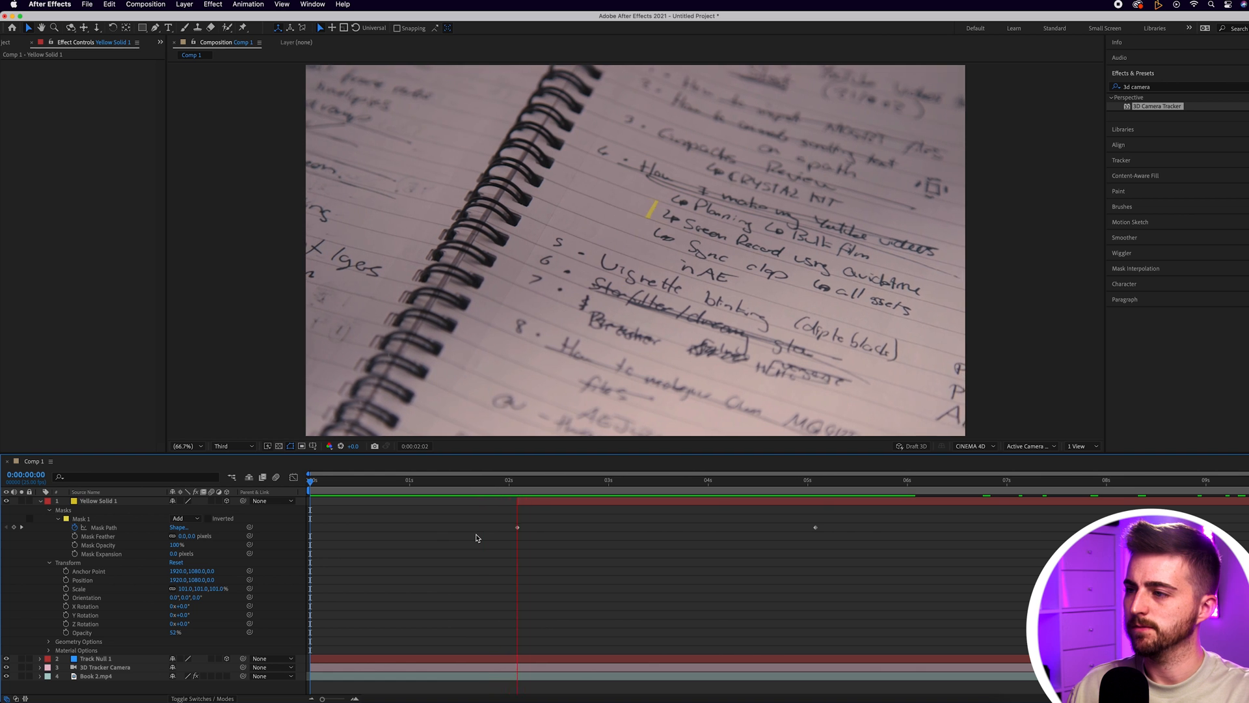
left_click(709, 479)
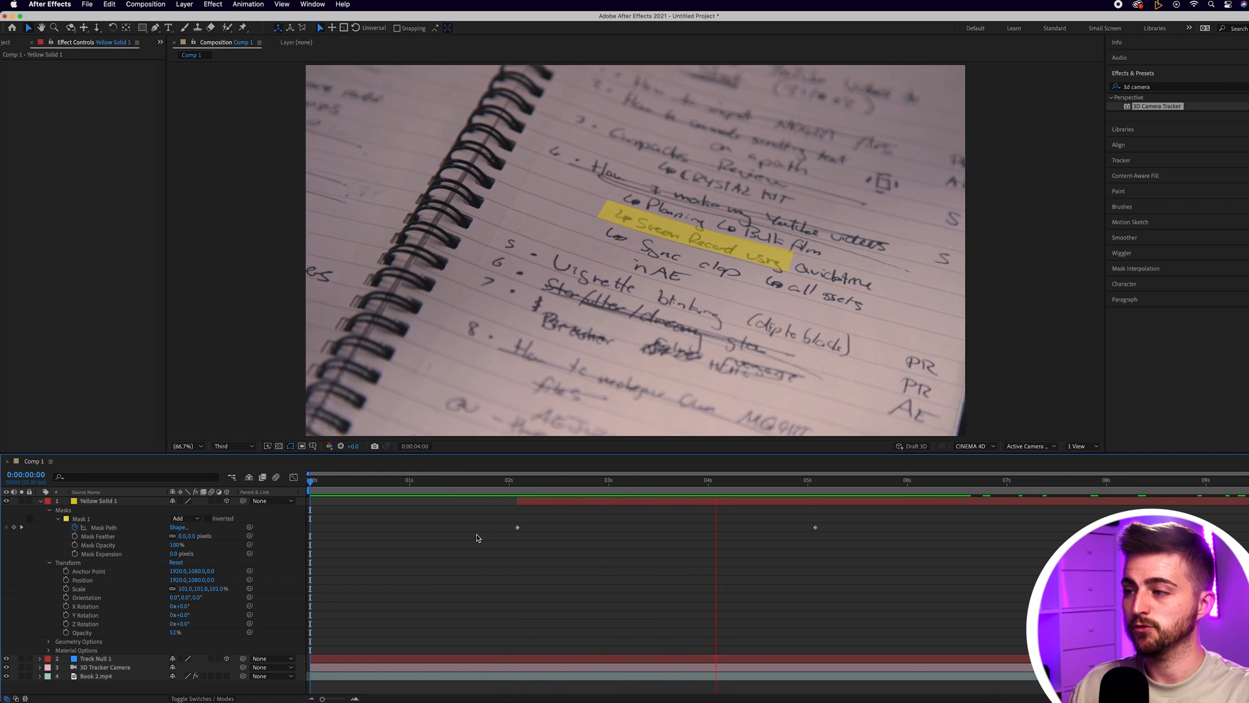
- Apply Easy Ease to both Mask Path keyframes and preview the eased wipe
left_click(891, 479)
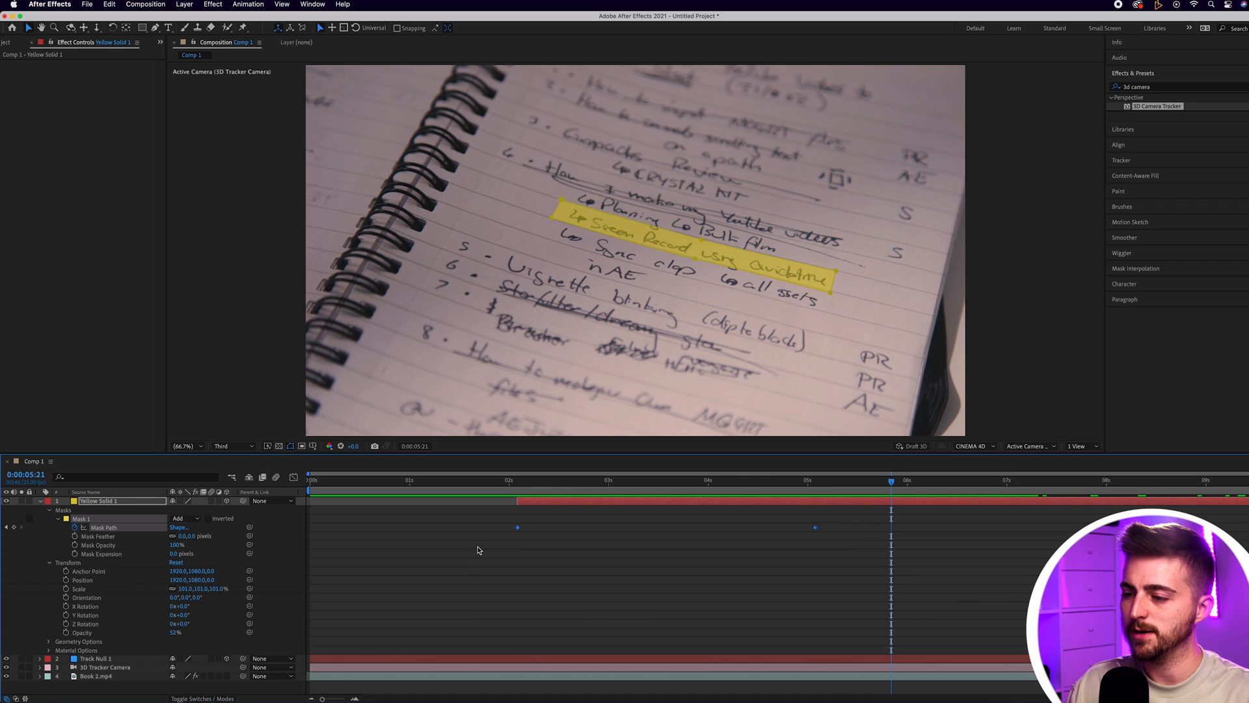
mouse_move(518, 530)
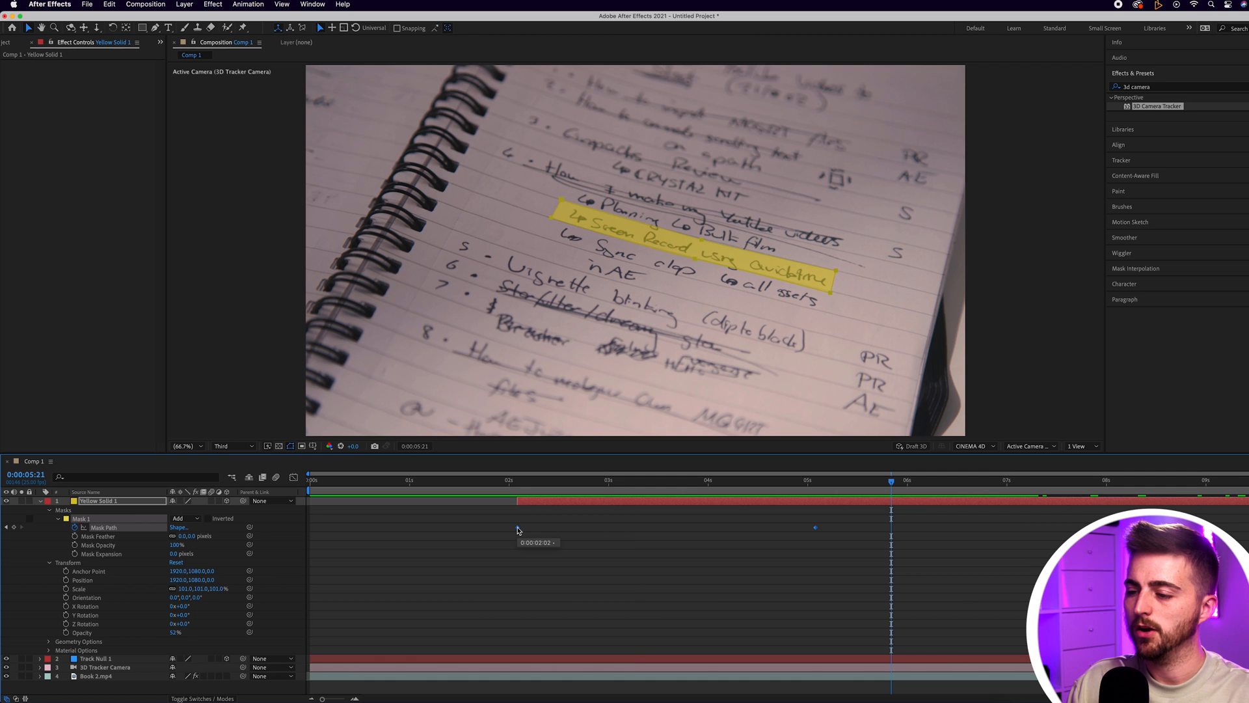
right_click(538, 529)
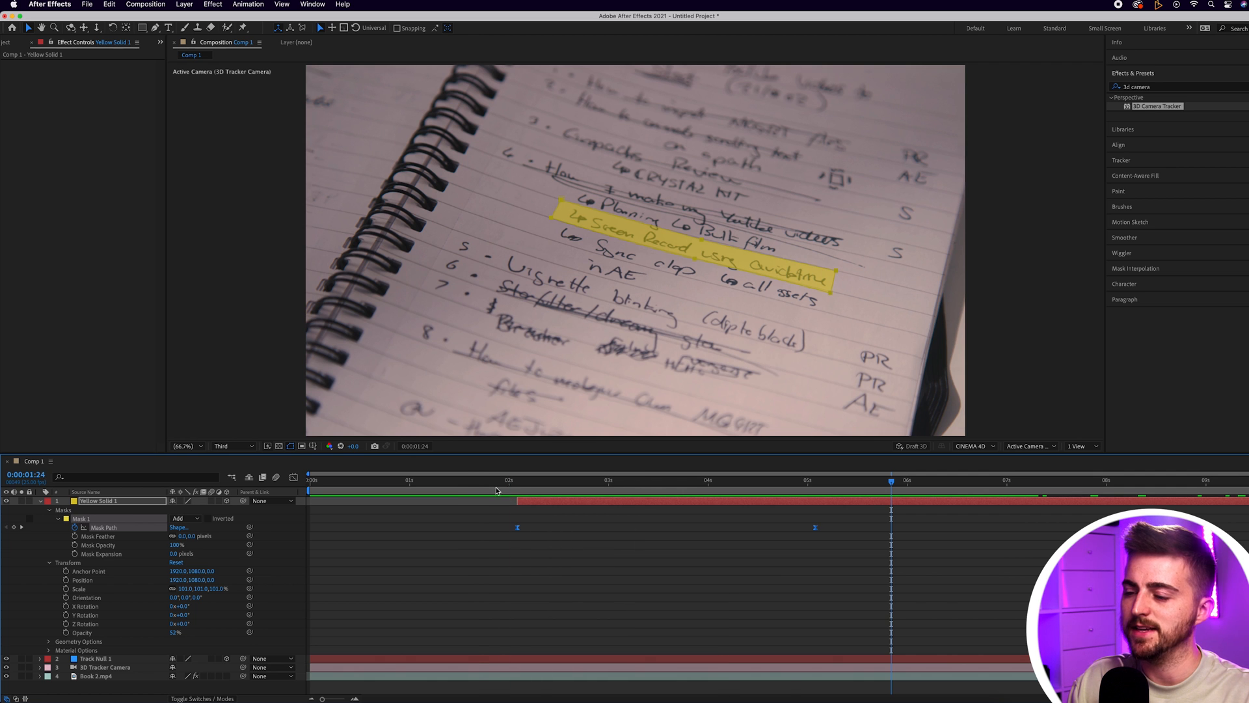
left_click(477, 479)
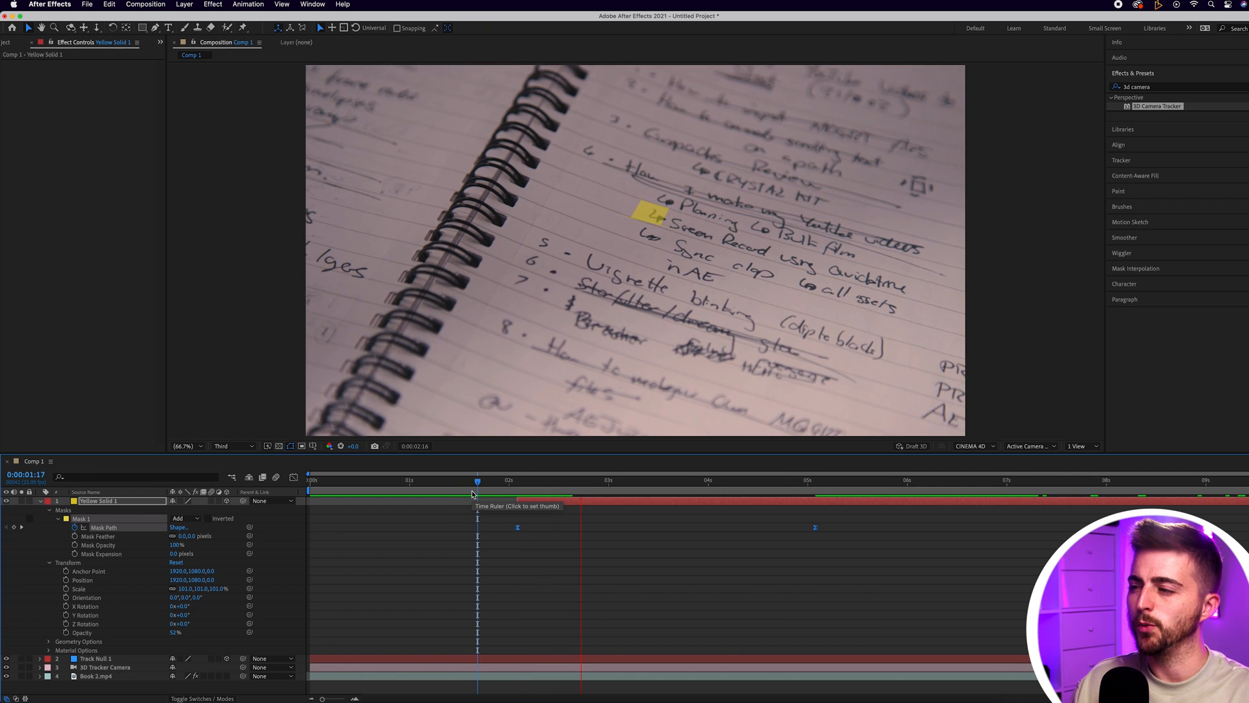
left_click(875, 479)
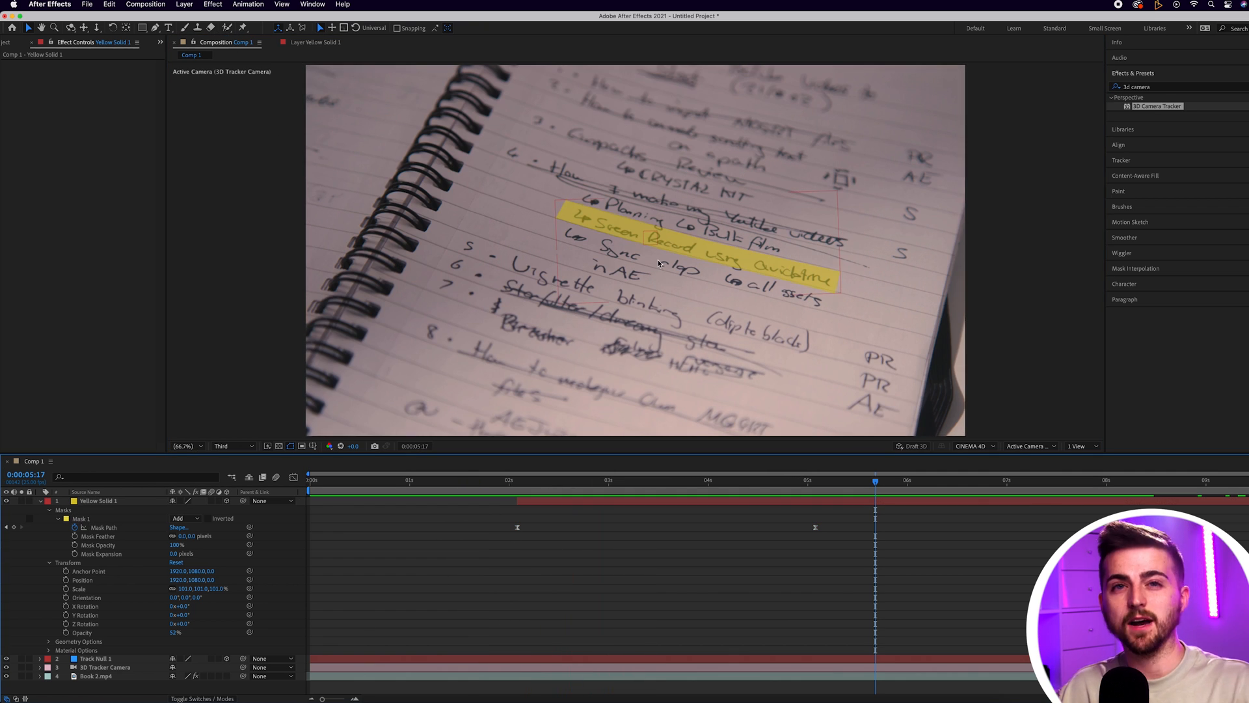
- Apply Tint to the highlighter and set Map Black To and Map White To red
left_click(1135, 86)
type("tint")
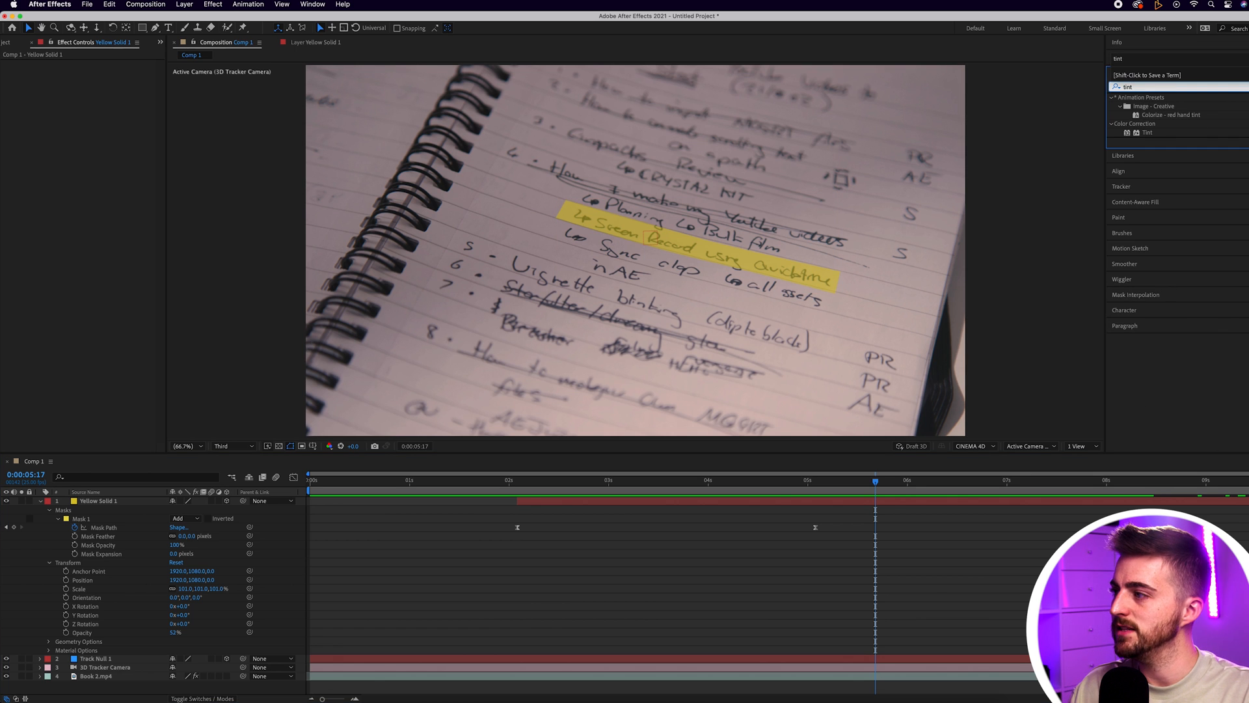
double_click(1148, 132)
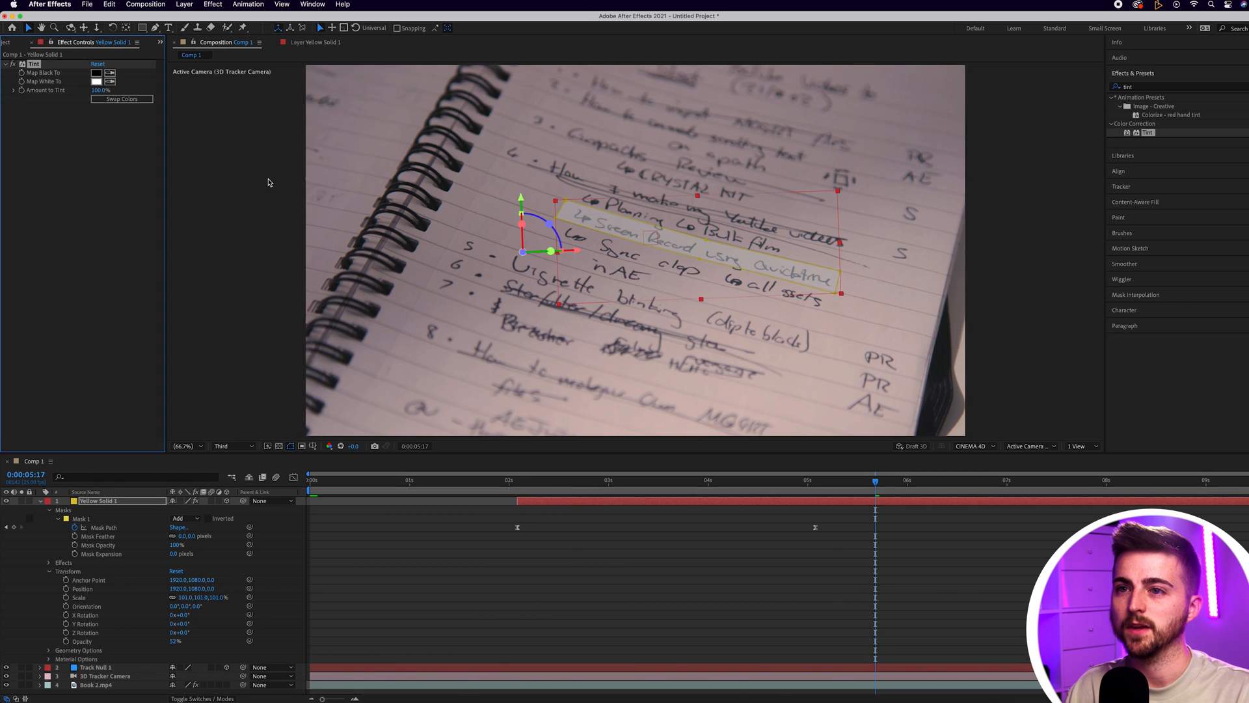
left_click(96, 72)
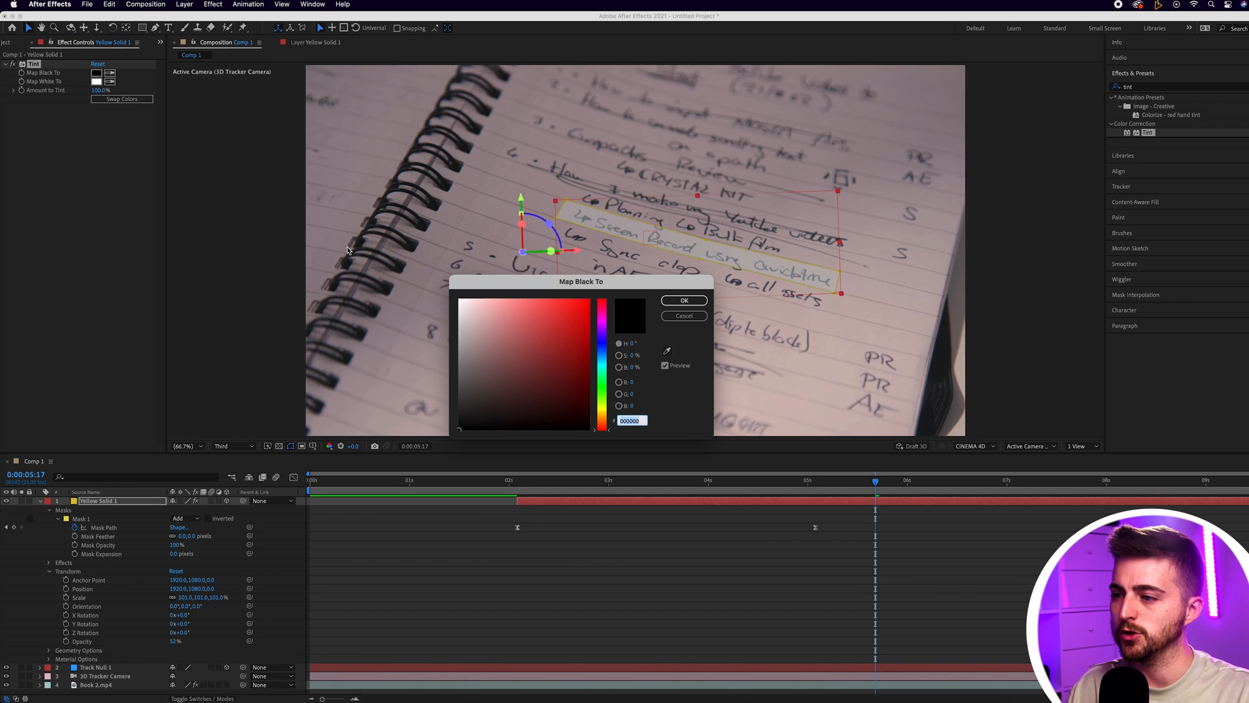
left_click(581, 301)
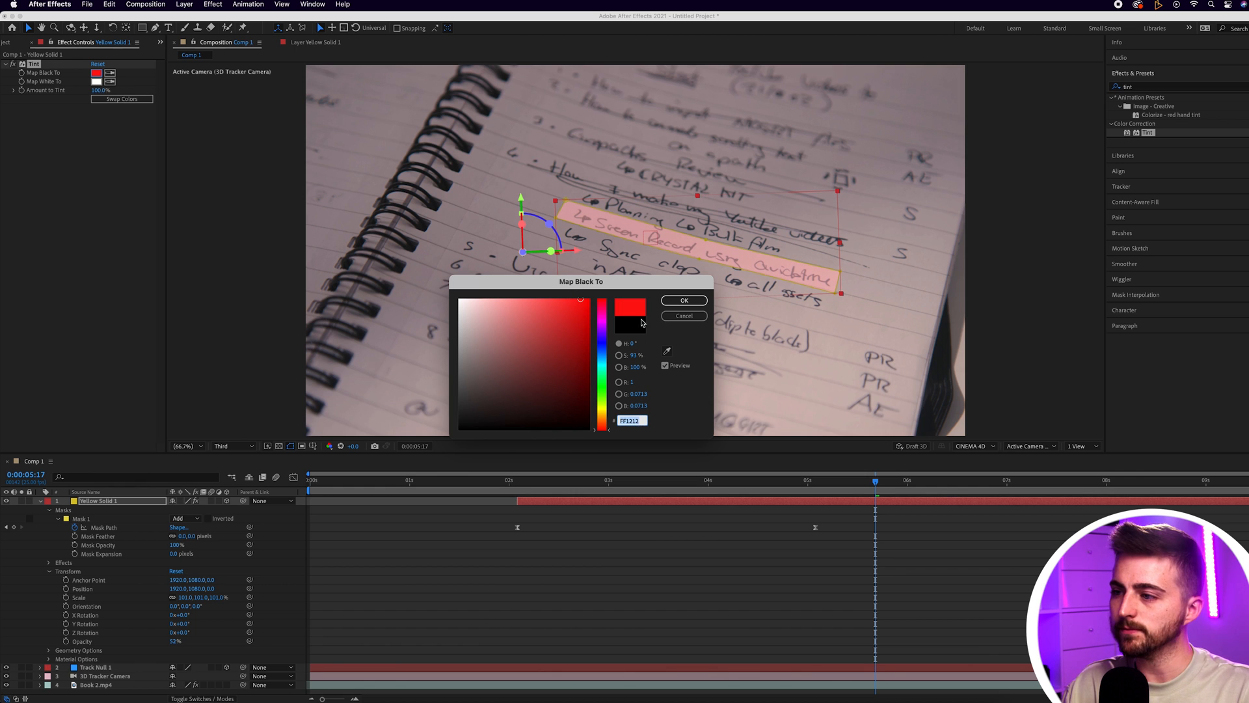
left_click(682, 300)
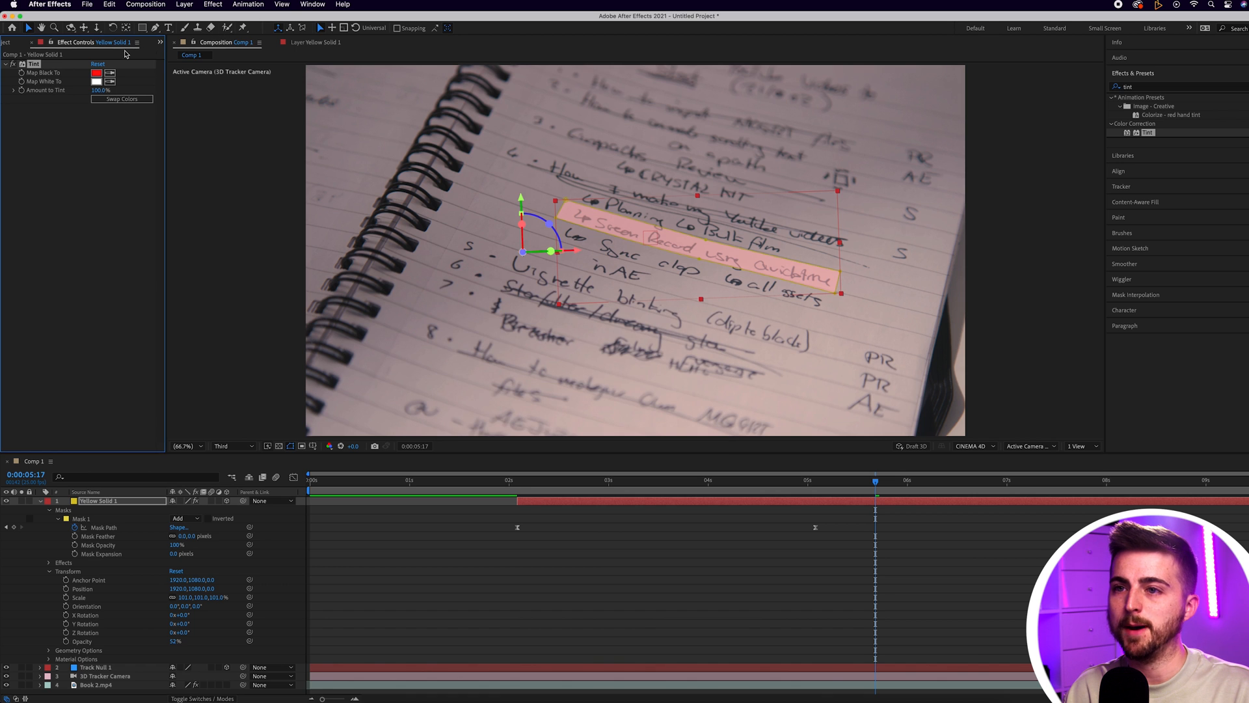
left_click(97, 81)
type("FF1212")
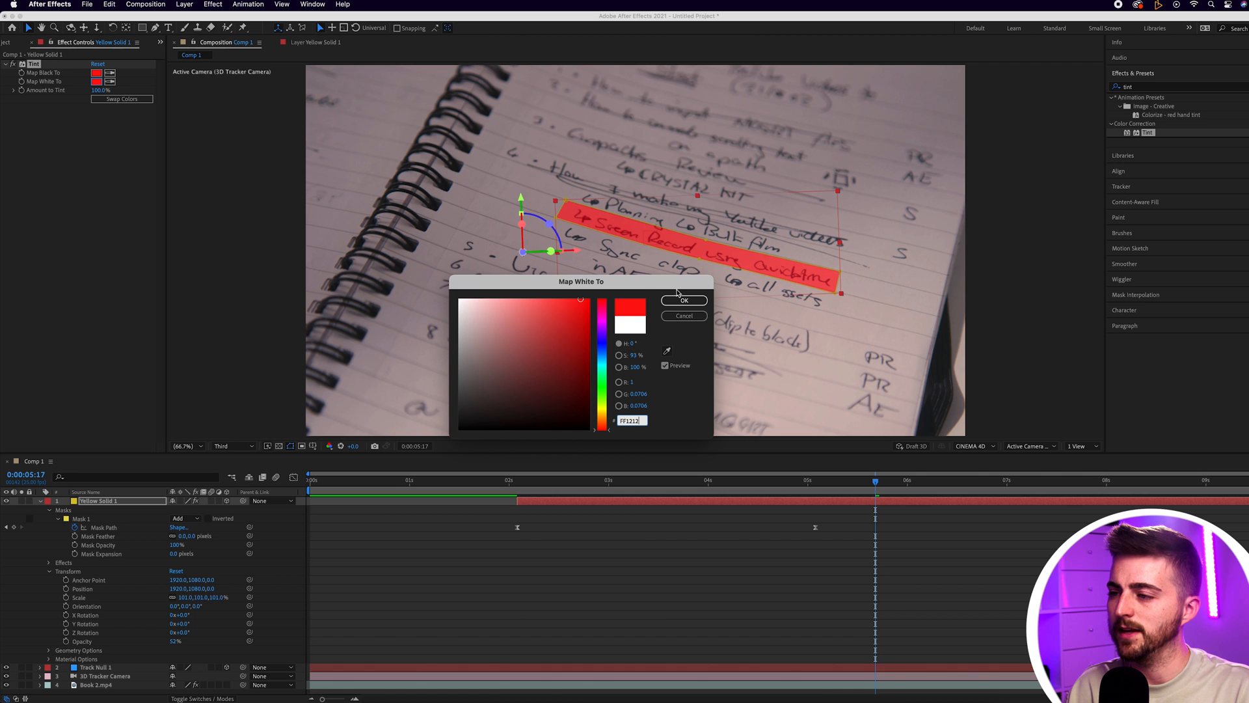
left_click(682, 300)
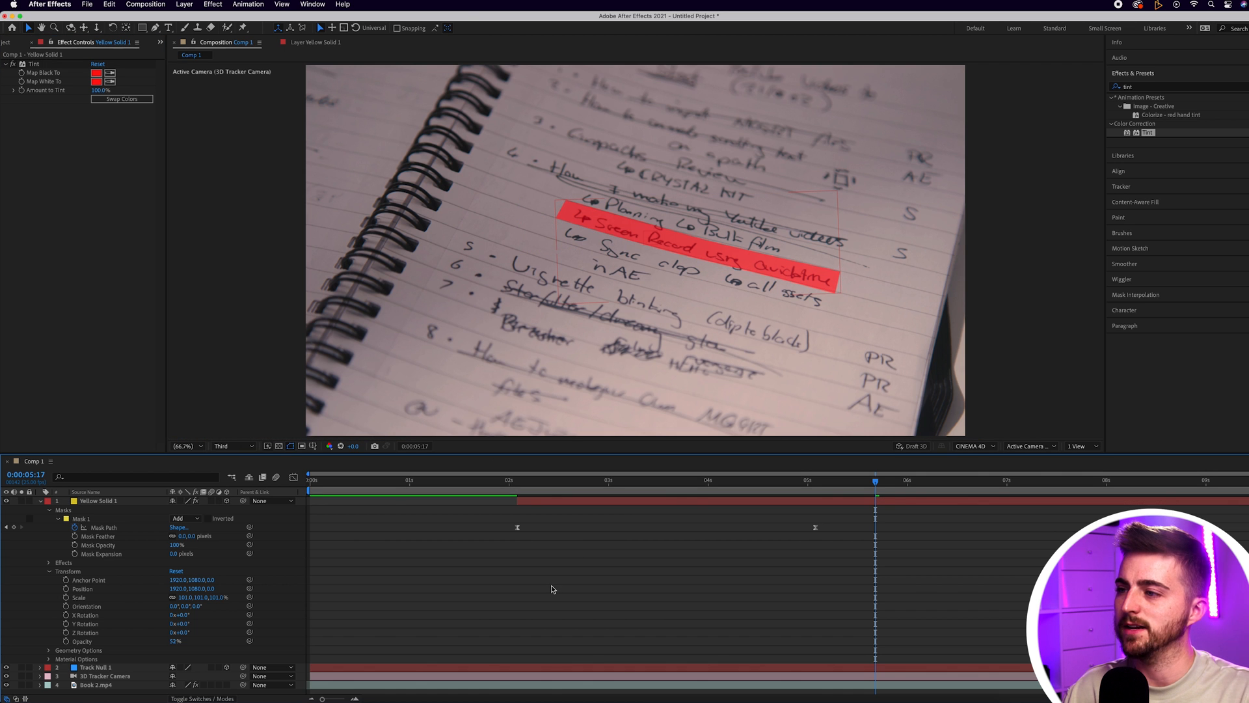
left_click(672, 482)
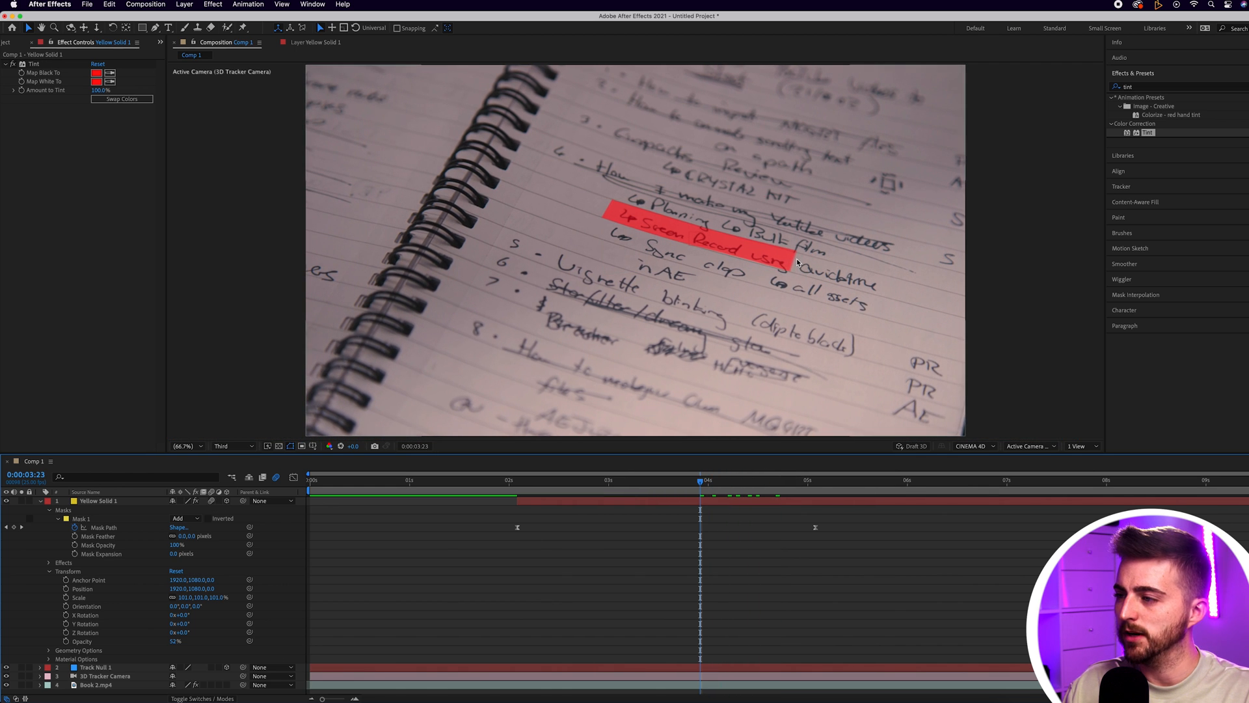
mouse_move(767, 297)
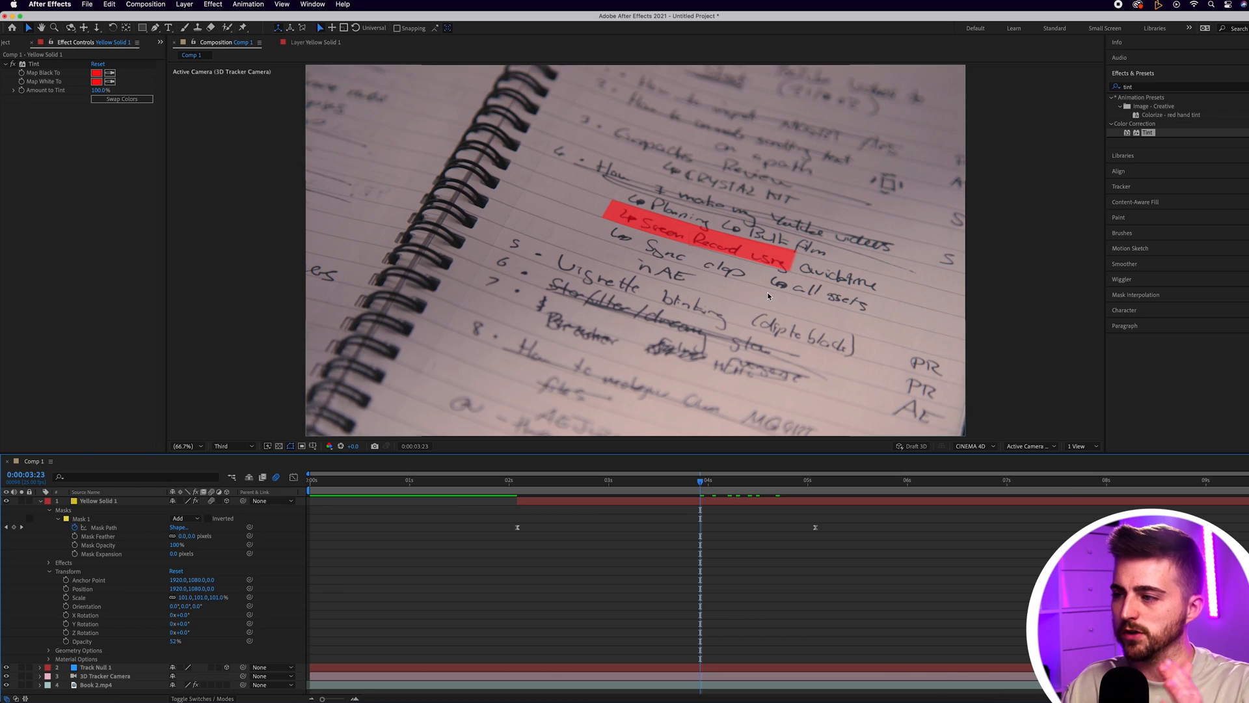